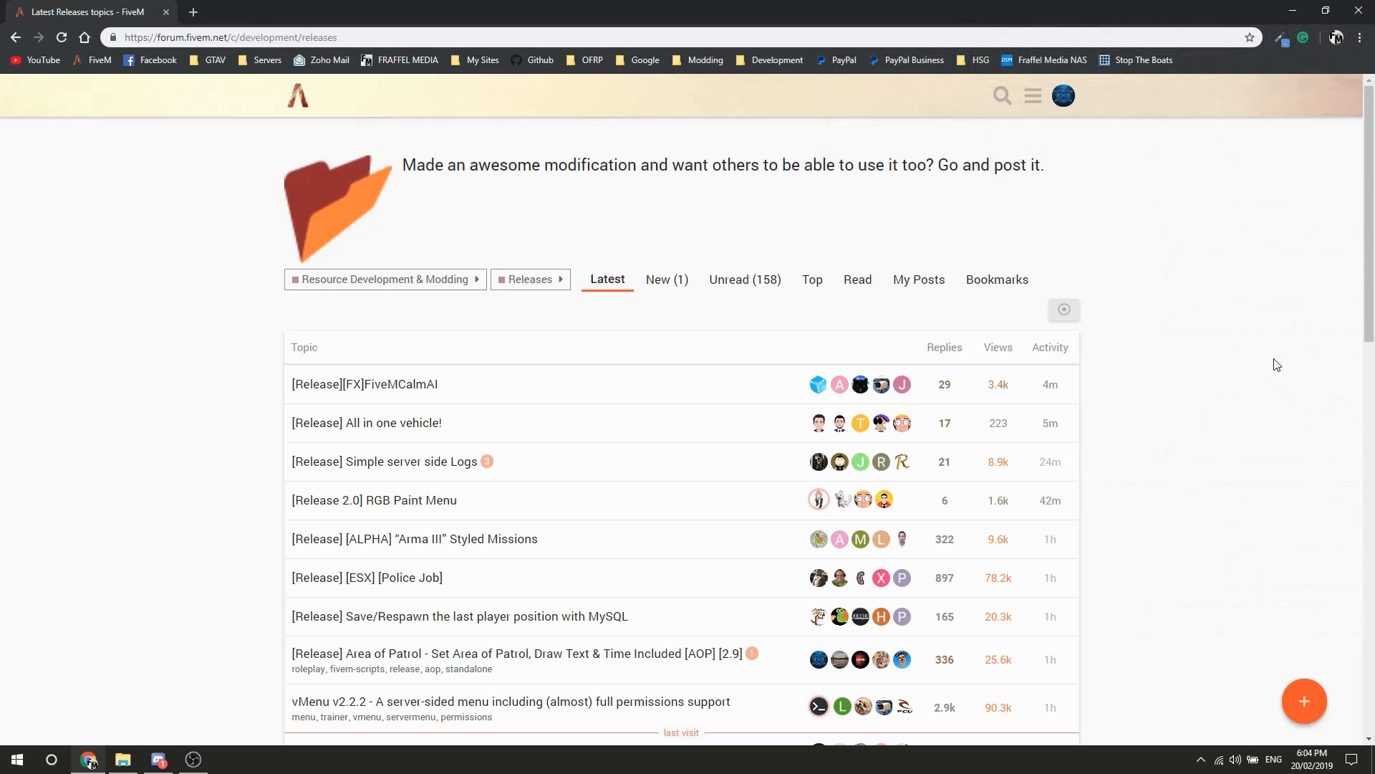
{"action": "mouse_move", "coordinate": [849, 640]}
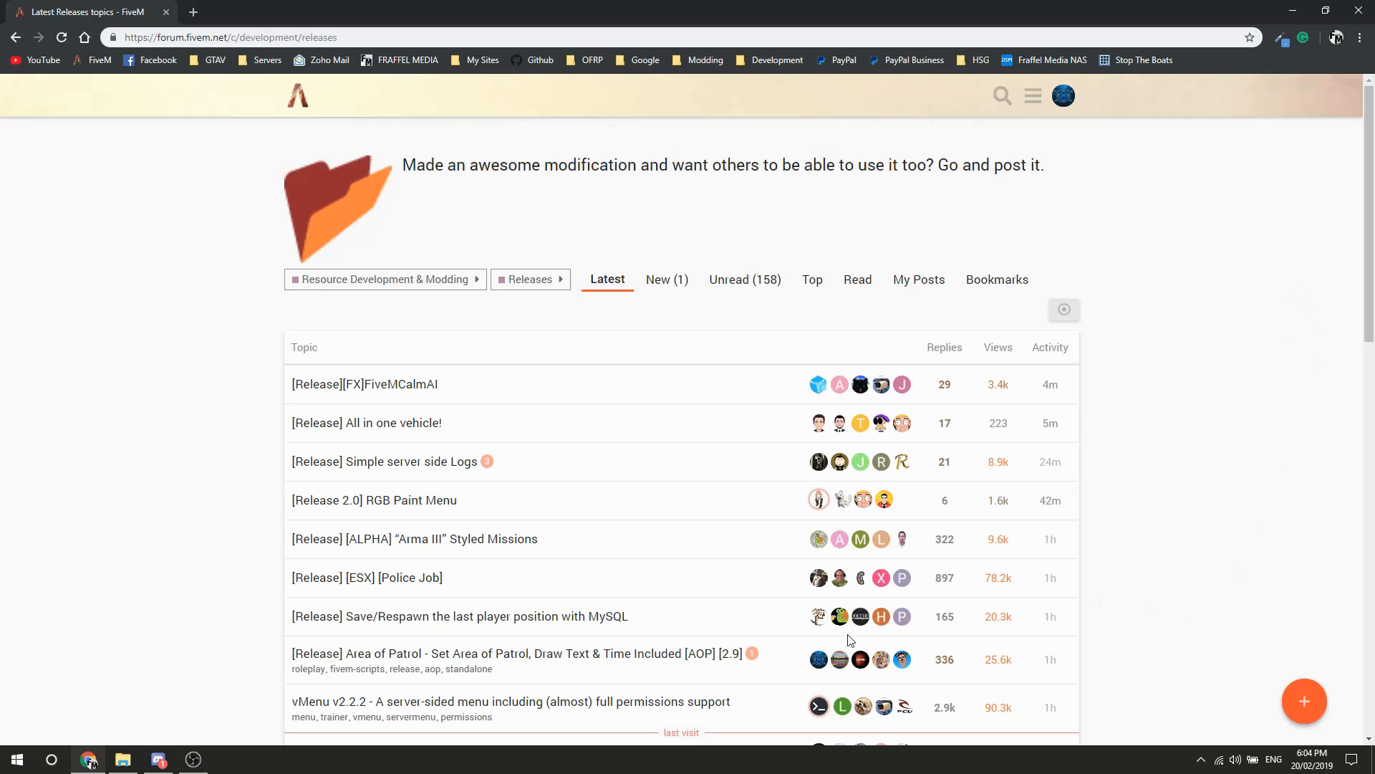
{"action": "mouse_move", "coordinate": [732, 666]}
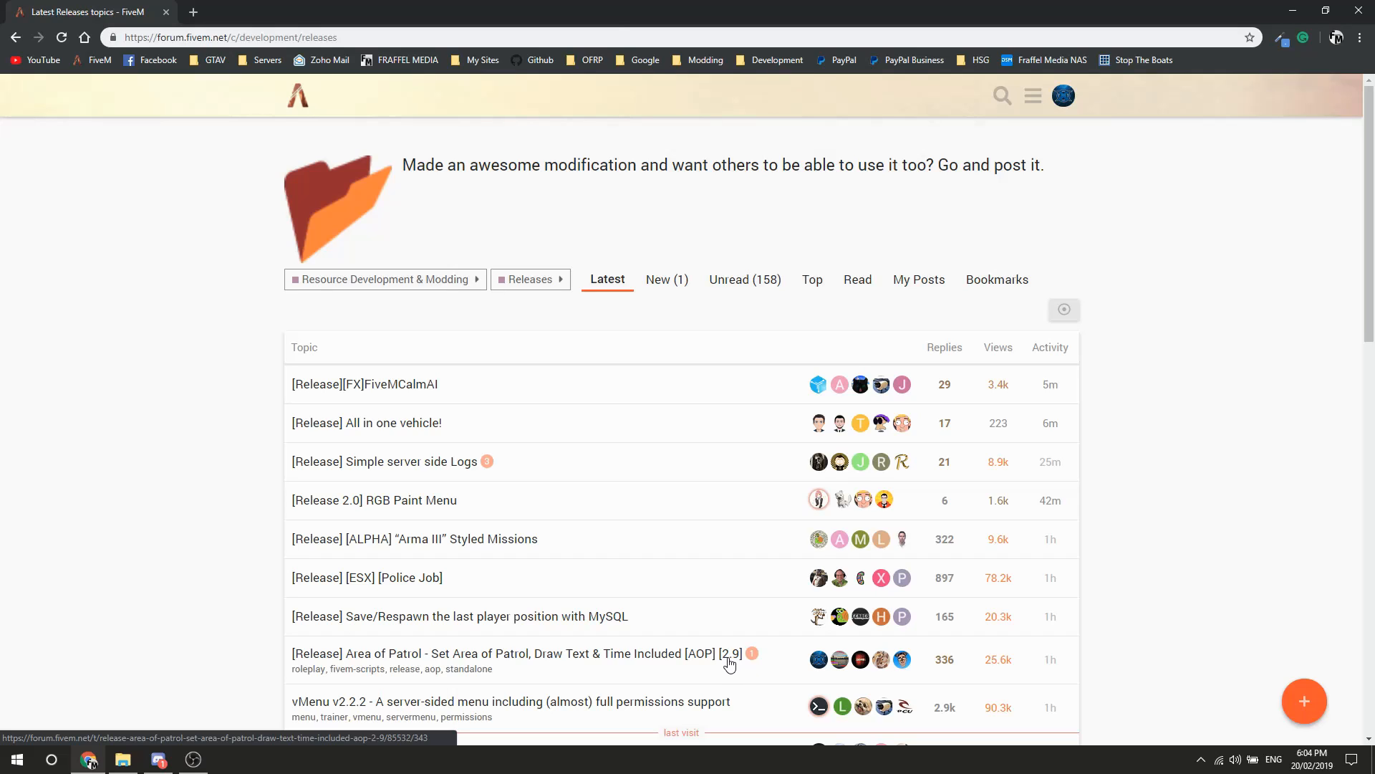
Step: From the Area of Patrol topic's Installation section, load the Wiki link in a new tab
{"action": "left_click", "coordinate": [513, 653]}
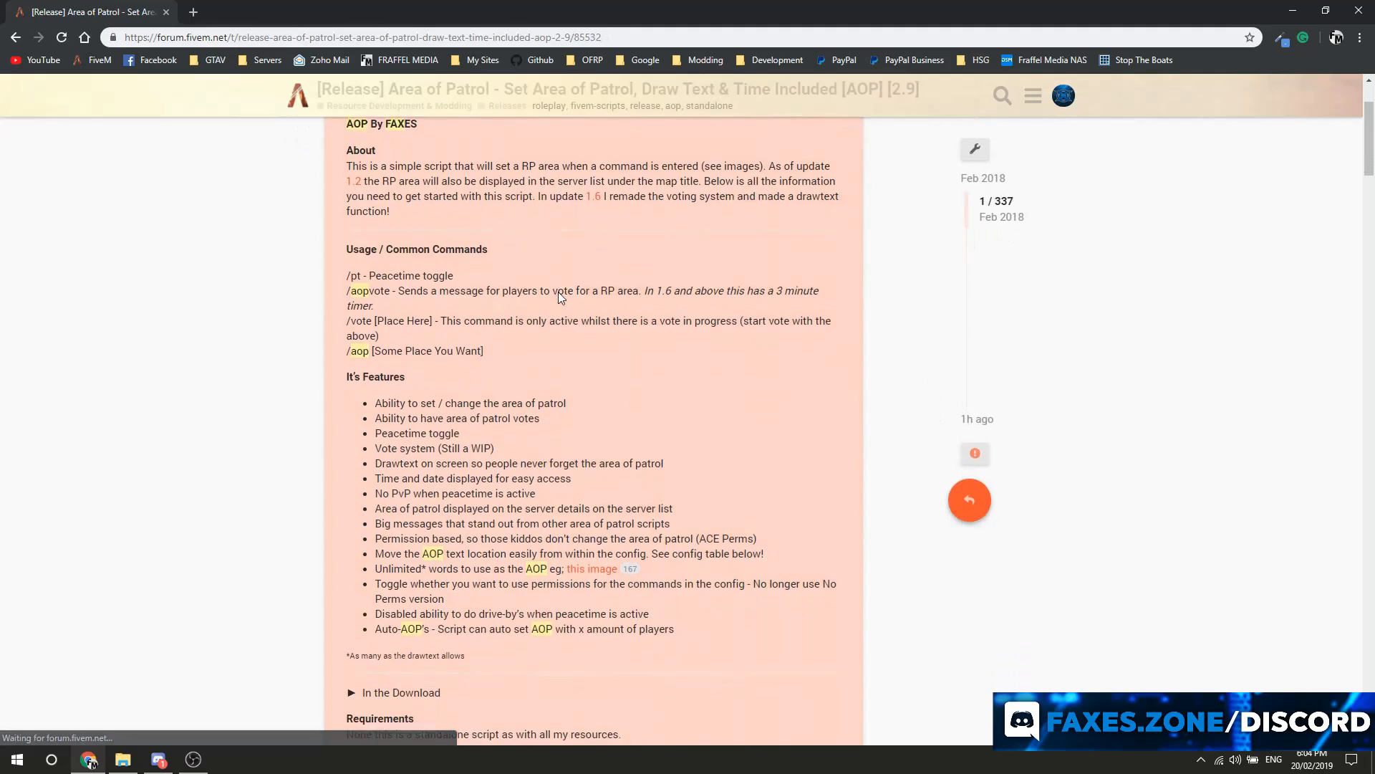
{"action": "scroll", "scroll_direction": "down", "scroll_amount": 3}
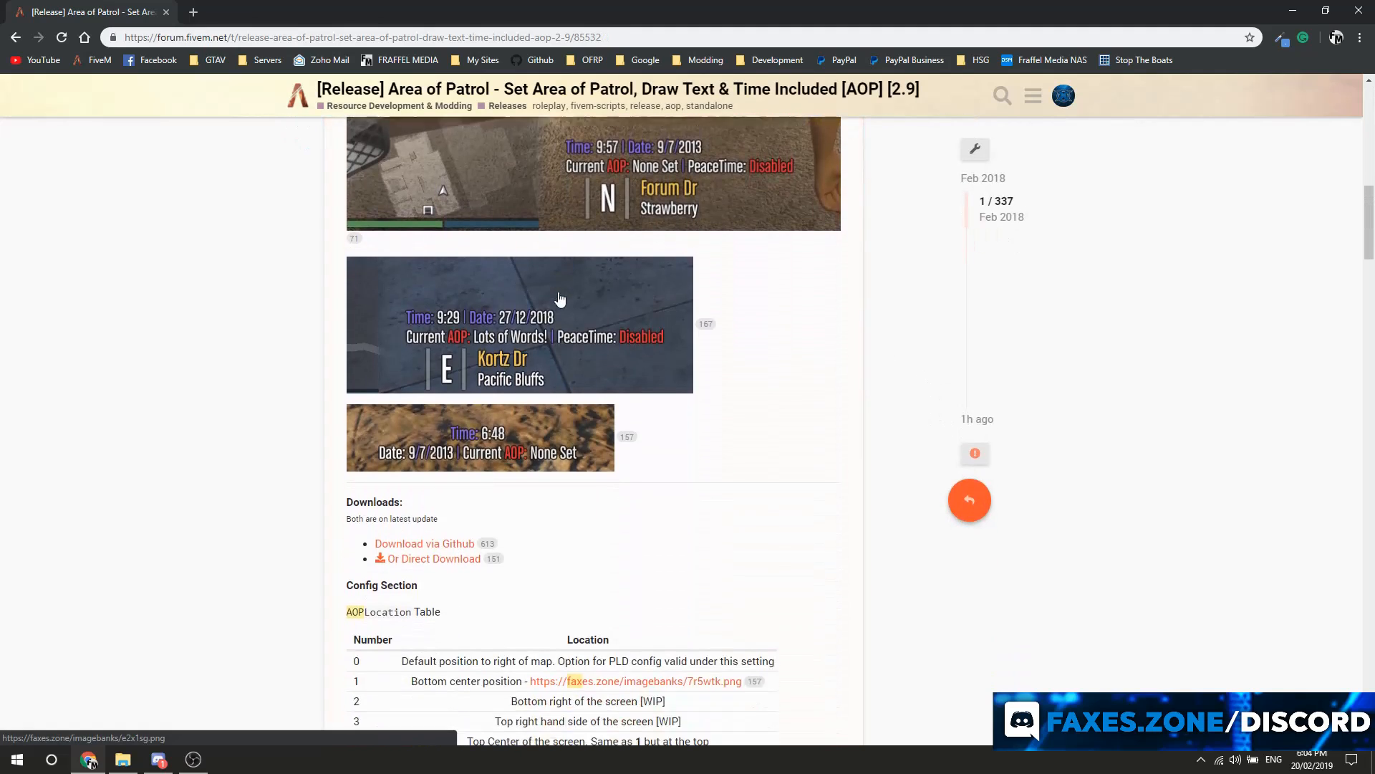
{"action": "scroll", "scroll_direction": "down", "scroll_amount": 3}
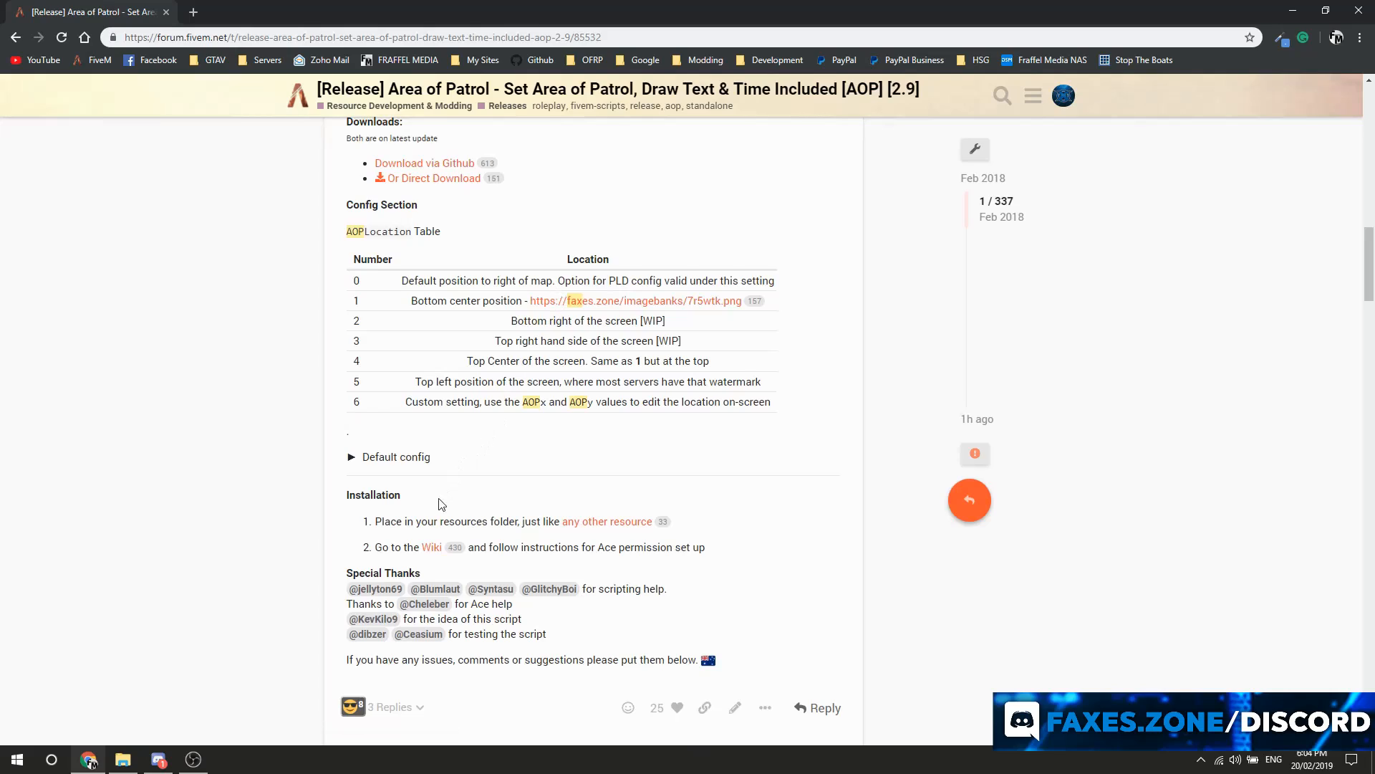
{"action": "right_click", "coordinate": [431, 546]}
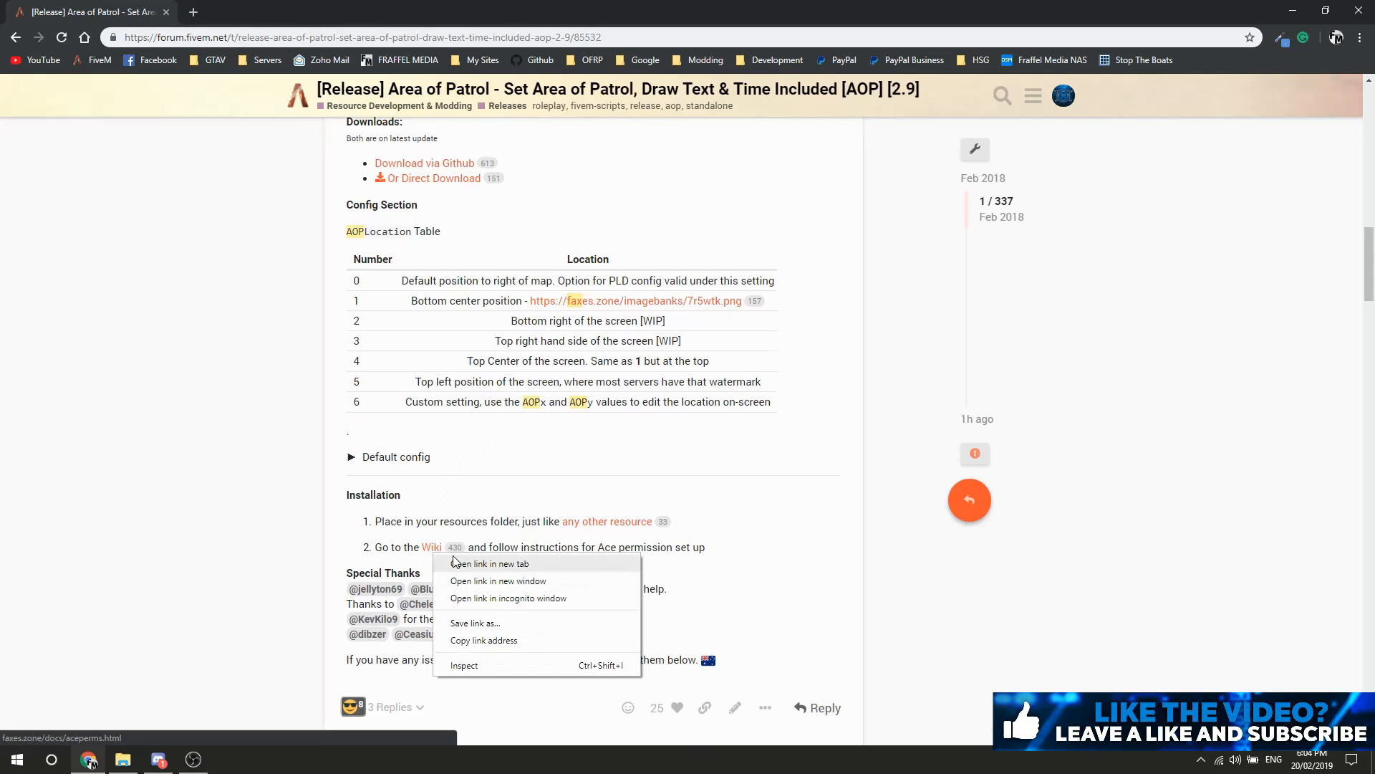
{"action": "left_click", "coordinate": [488, 563]}
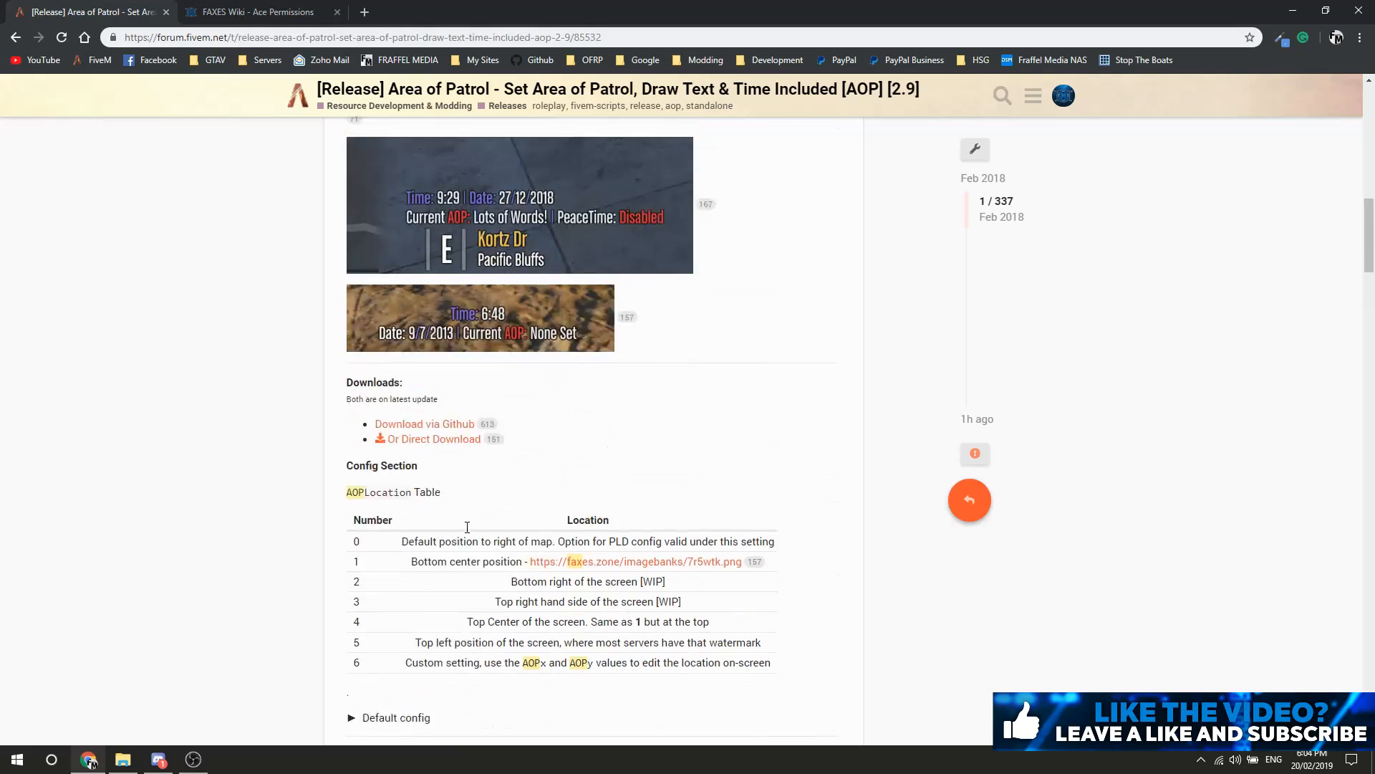
{"action": "scroll", "scroll_direction": "up", "scroll_amount": 3}
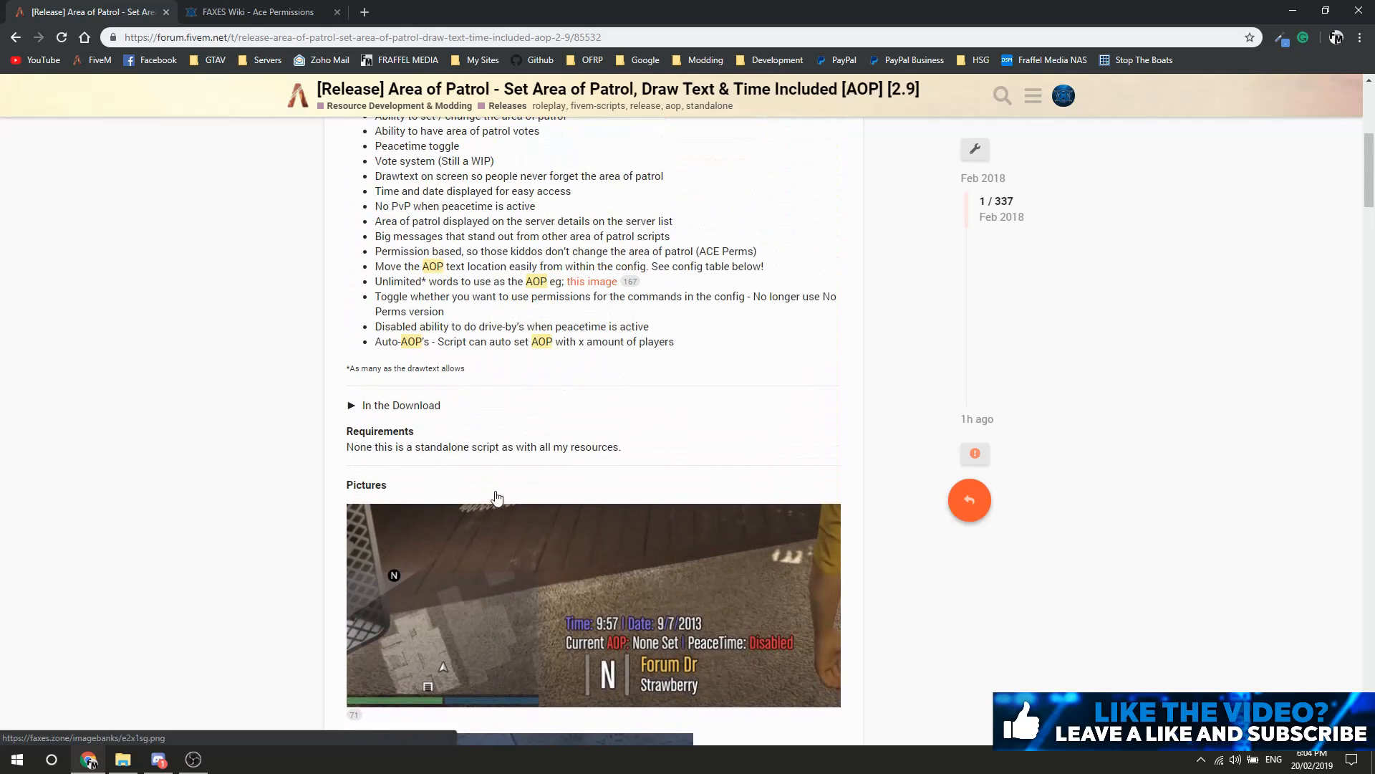
Step: Bring the wiki's Area of Patrol (AOP) add_ace and add_principal lines into view
{"action": "left_click", "coordinate": [255, 12]}
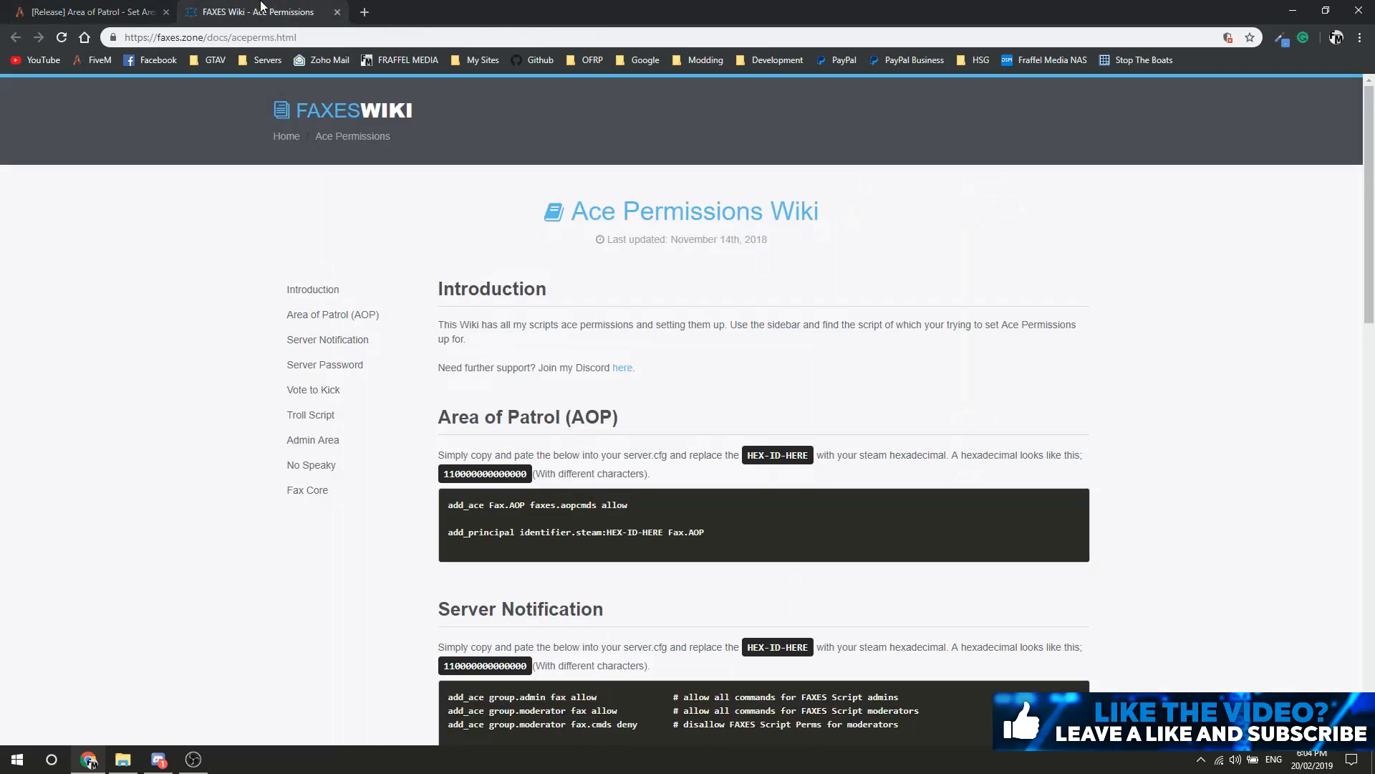
{"action": "scroll", "scroll_direction": "down", "scroll_amount": 3}
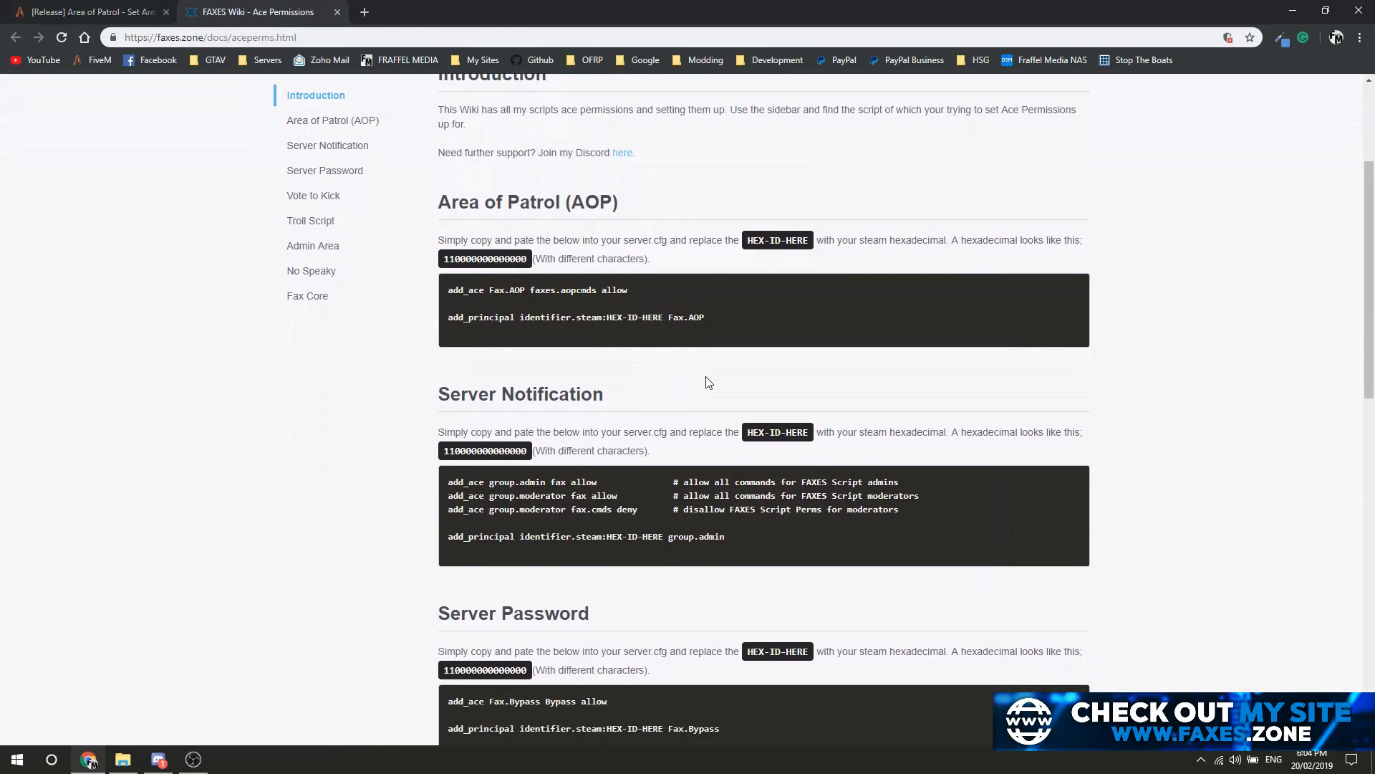
{"action": "scroll", "scroll_direction": "down", "scroll_amount": 3}
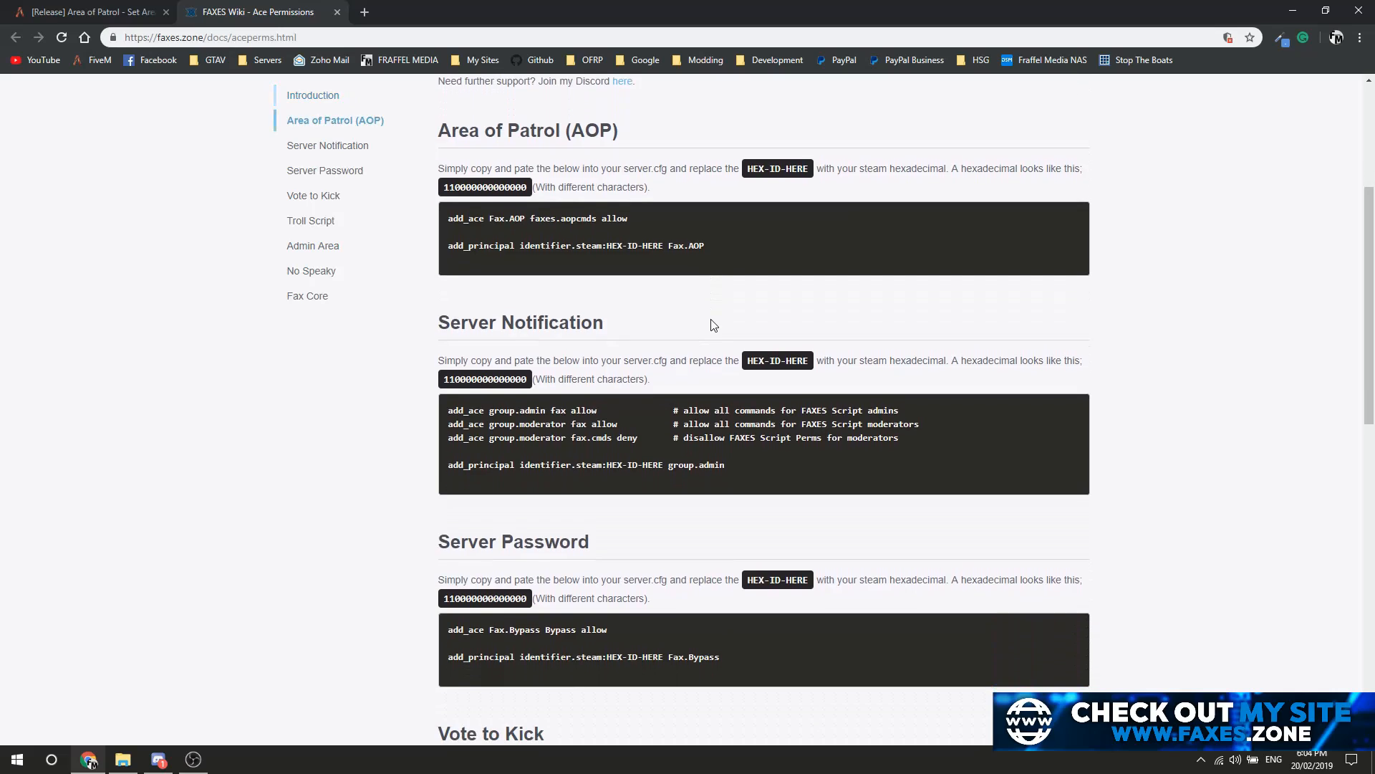
{"action": "scroll", "scroll_direction": "down", "scroll_amount": 3}
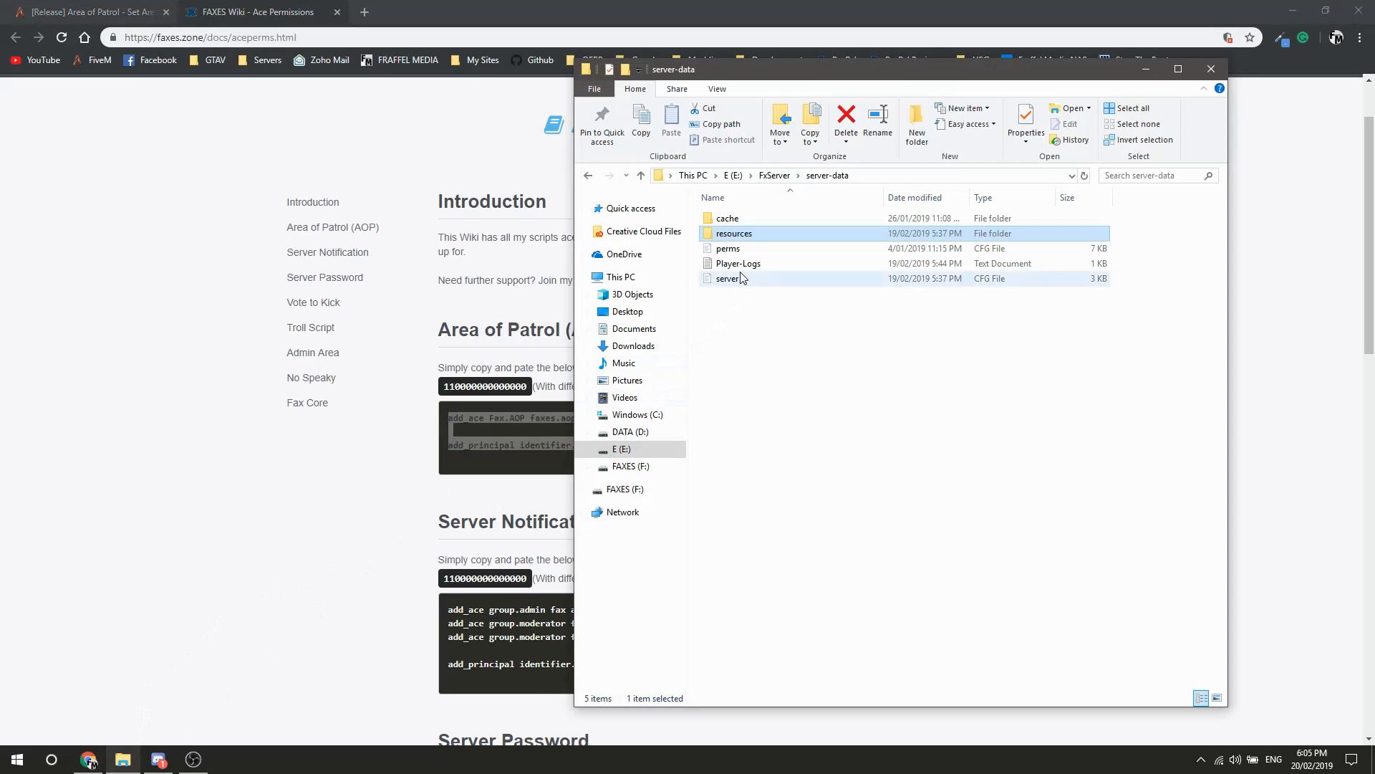
Step: Browse FxServer > server-data > resources to confirm the fax-aop resource folder is present
{"action": "left_click", "coordinate": [775, 174]}
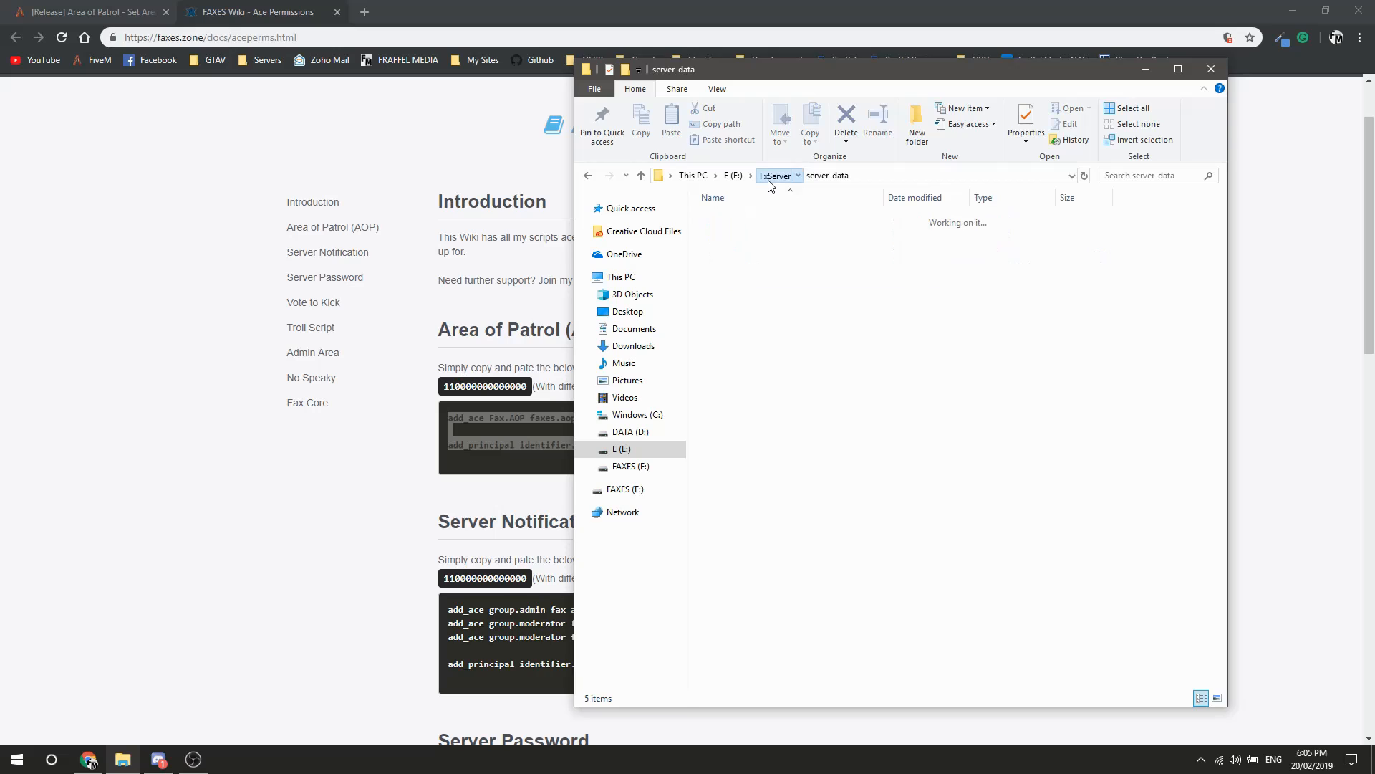
{"action": "left_click", "coordinate": [775, 174]}
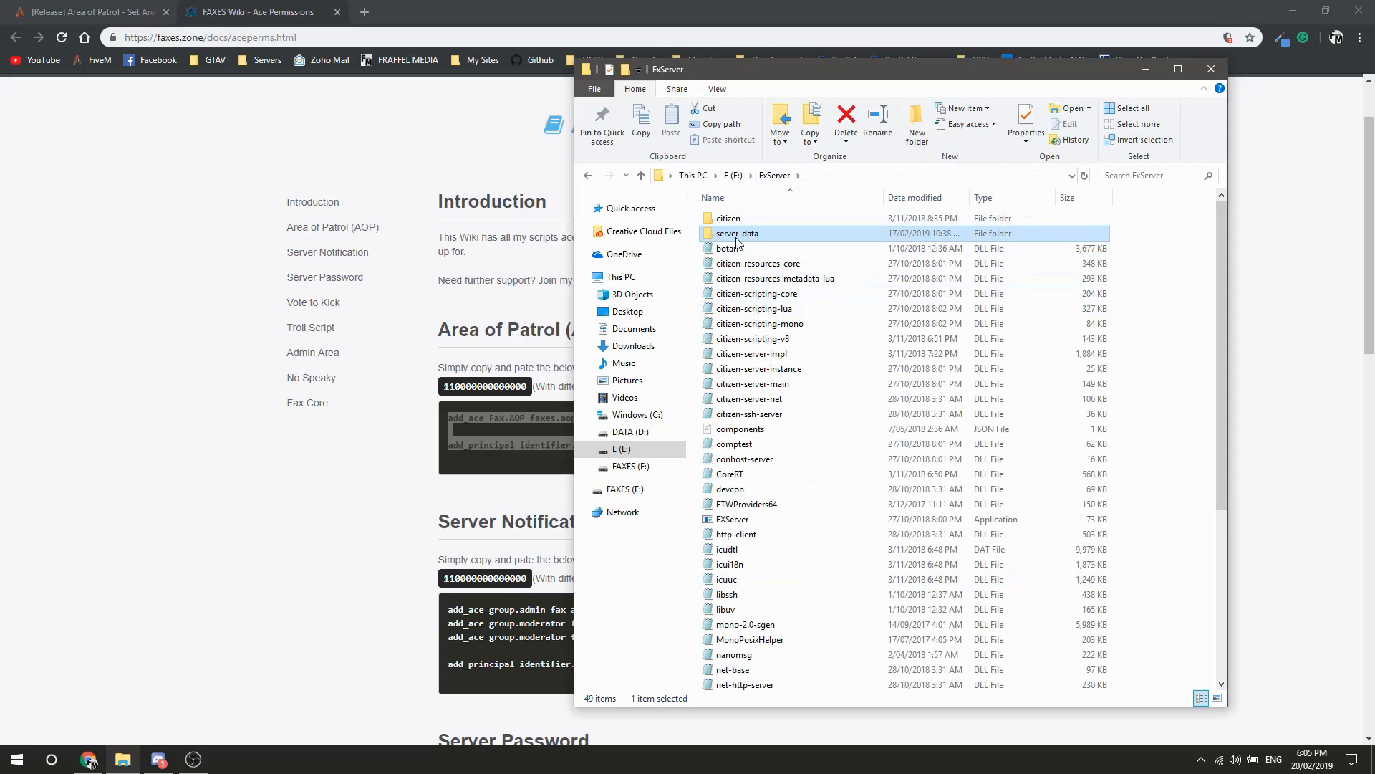
{"action": "double_click", "coordinate": [737, 233]}
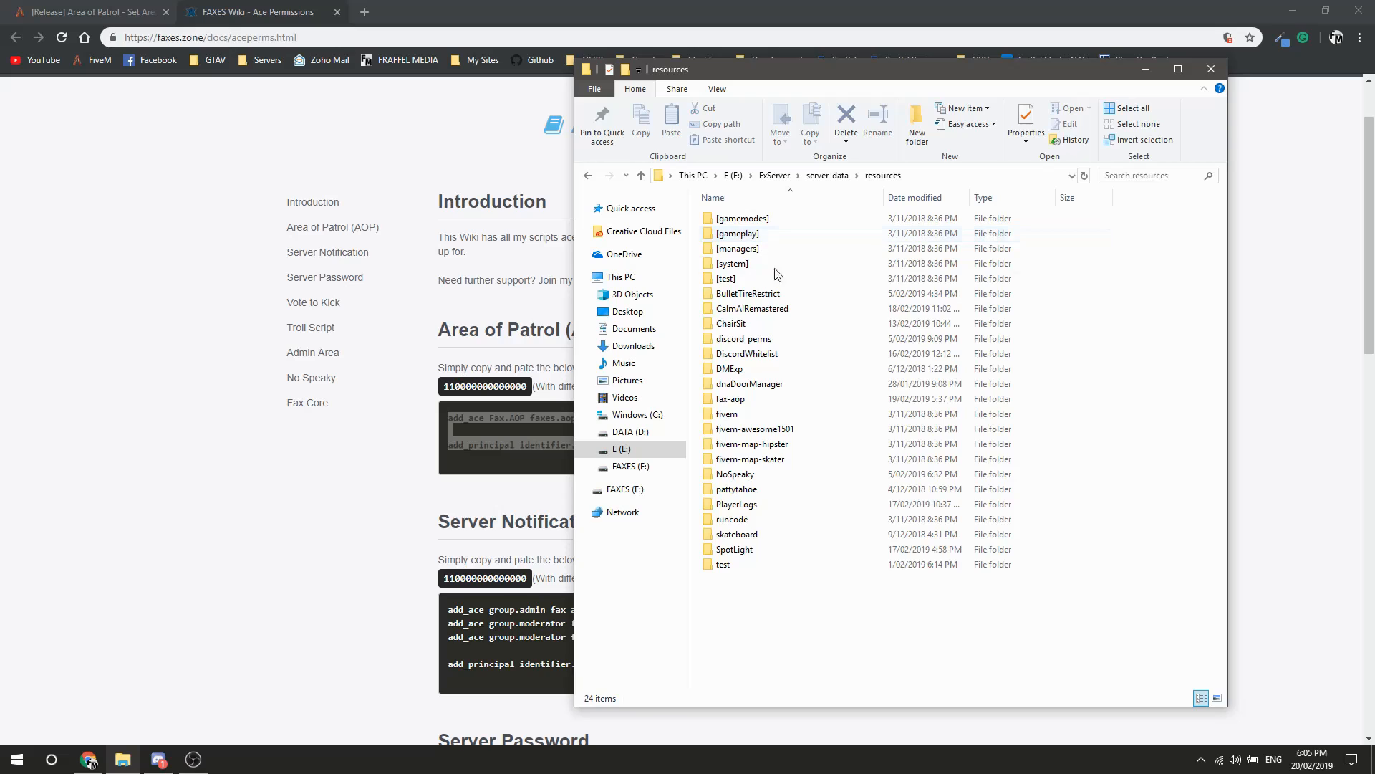
{"action": "double_click", "coordinate": [729, 398]}
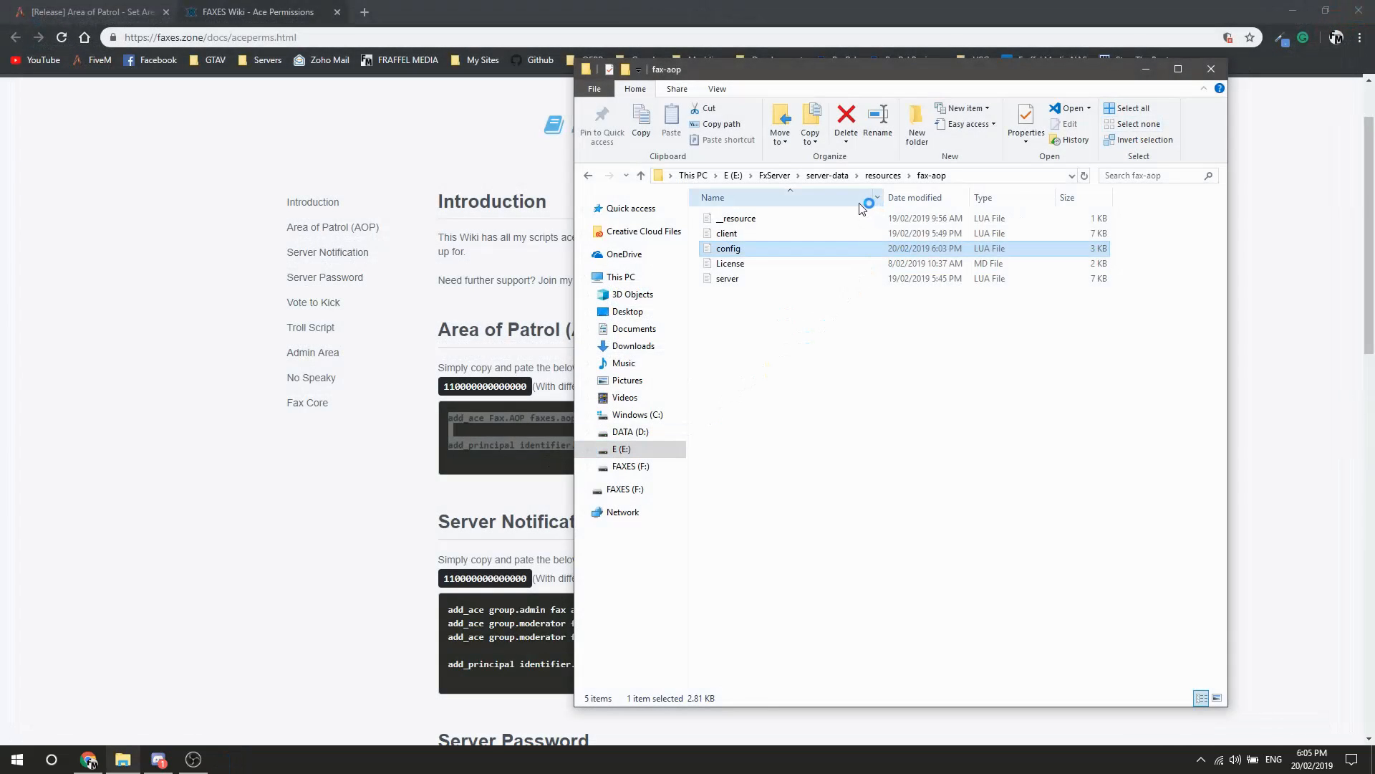
Step: Back in server-data, load server.cfg in Visual Studio Code for editing
{"action": "left_click", "coordinate": [640, 174]}
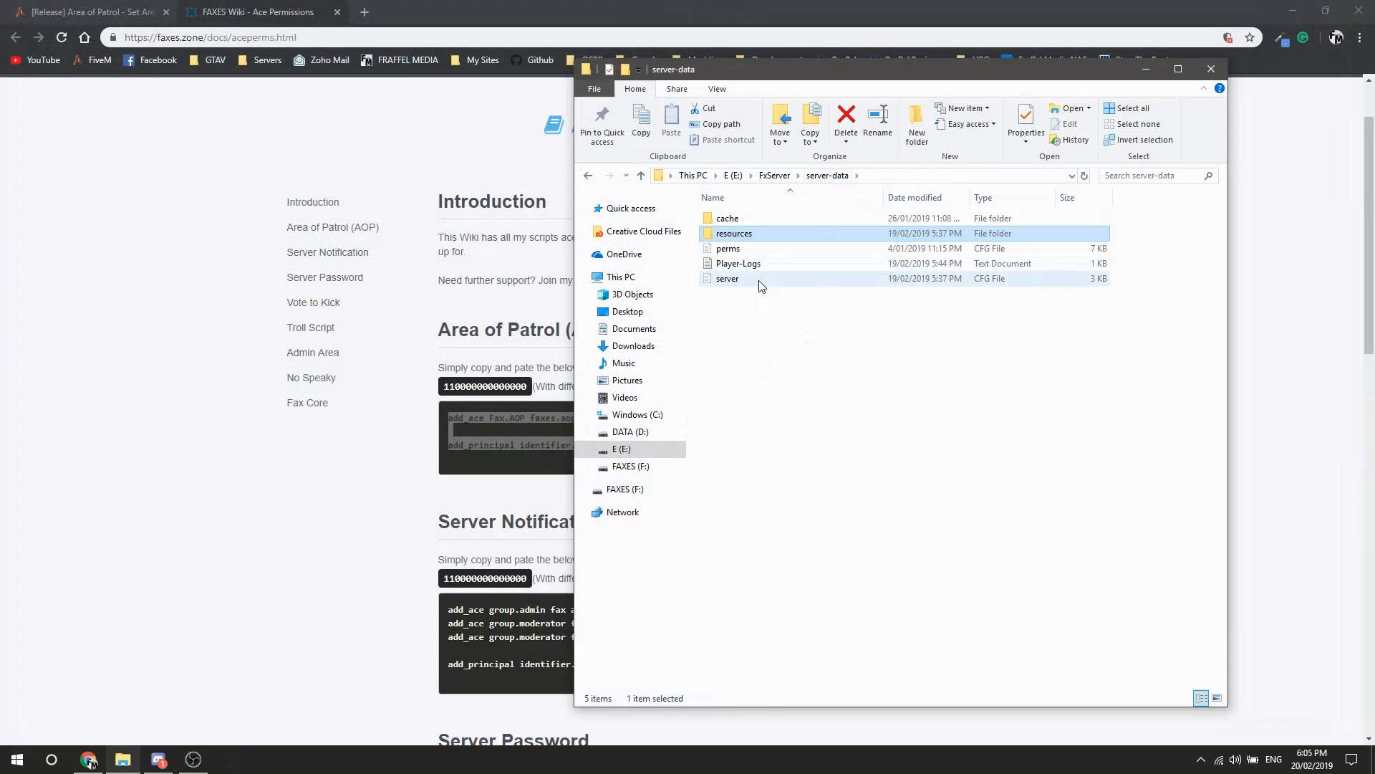
{"action": "left_click", "coordinate": [728, 278]}
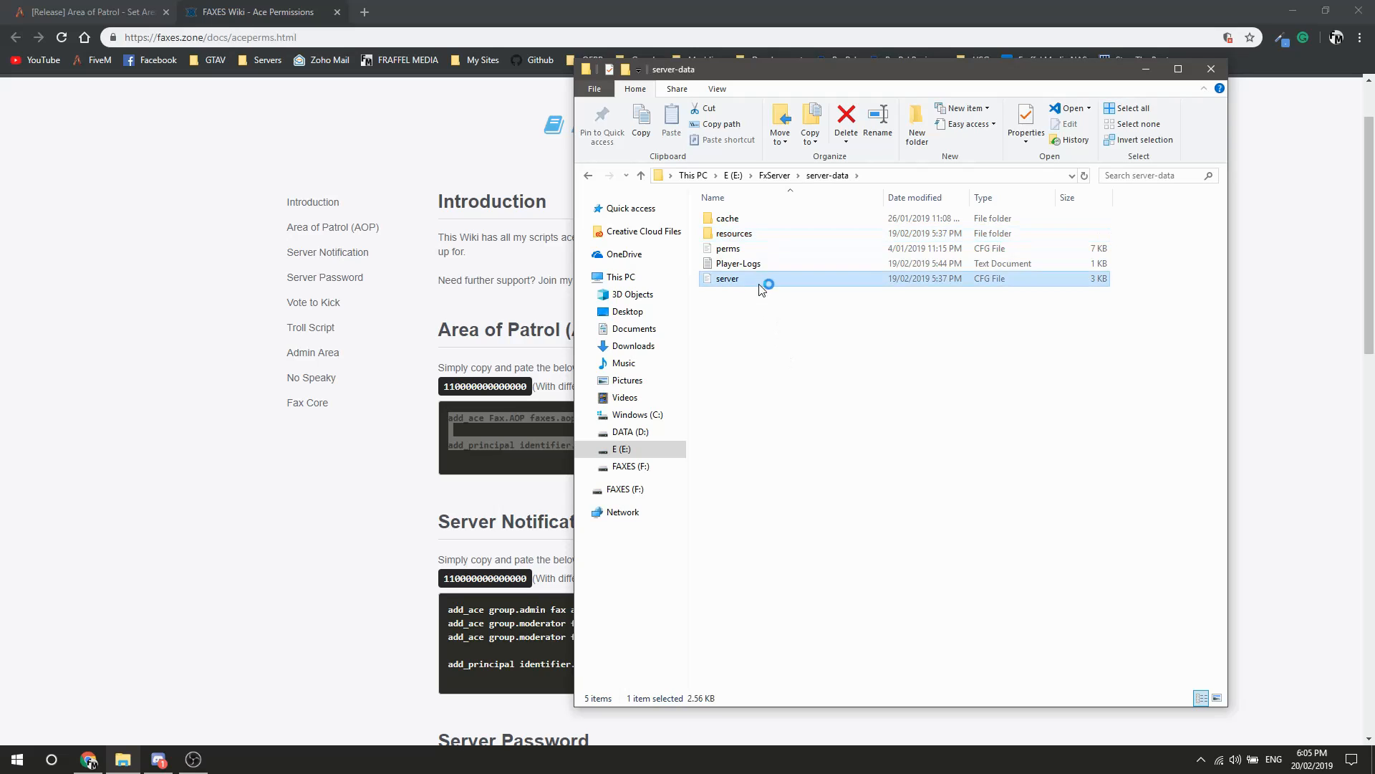
{"action": "double_click", "coordinate": [727, 278]}
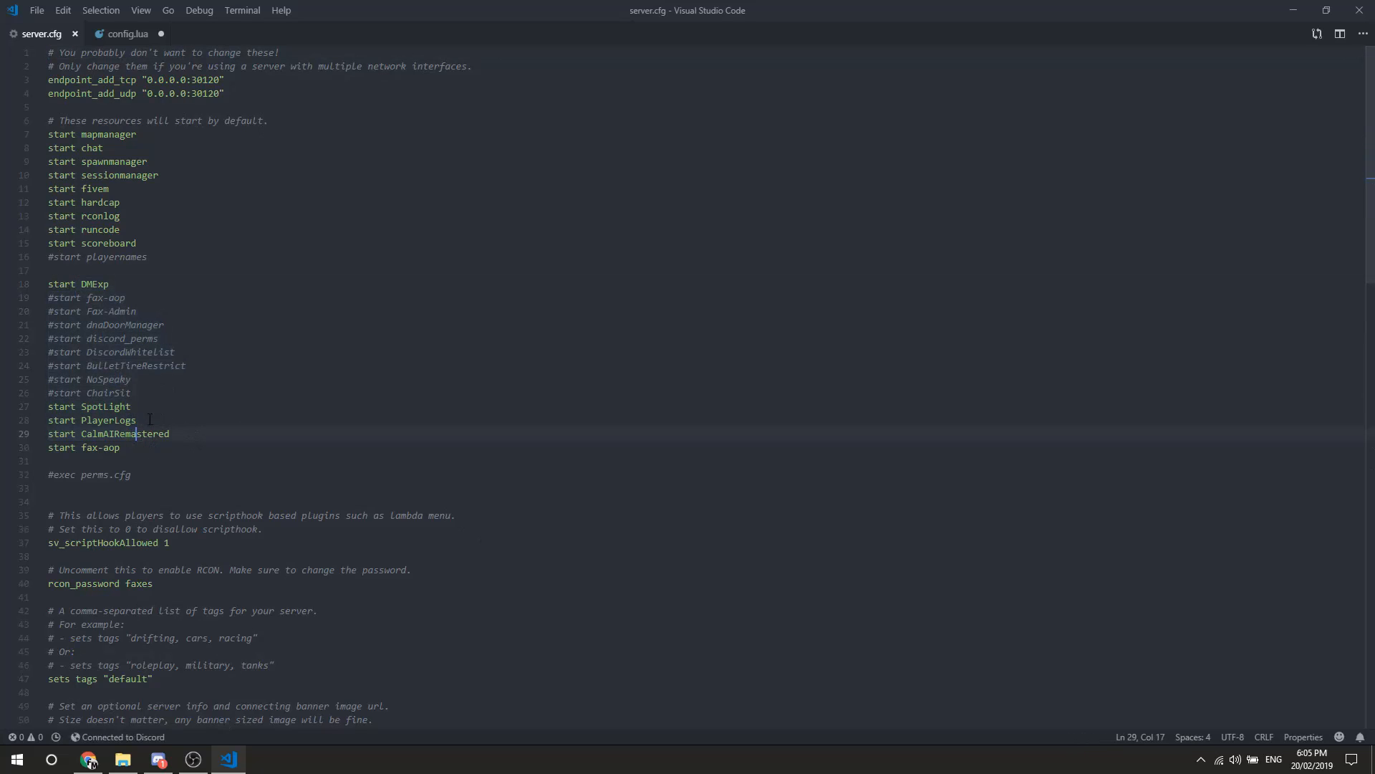
Step: Paste the add_ace Fax.AOP and add_principal HEX-ID-HERE lines below the system admins, then minimize the editor
{"action": "scroll", "scroll_direction": "down", "scroll_amount": 3}
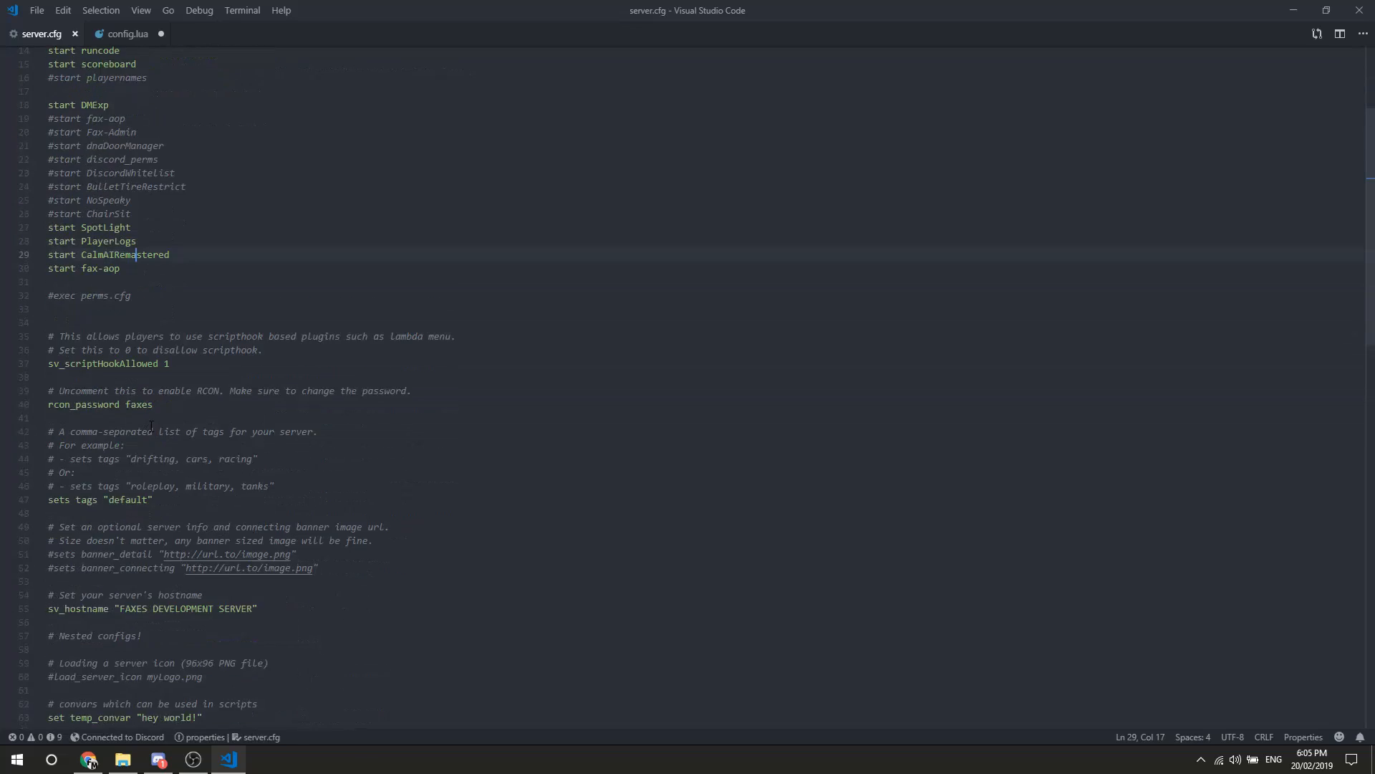
{"action": "scroll", "scroll_direction": "down", "scroll_amount": 3}
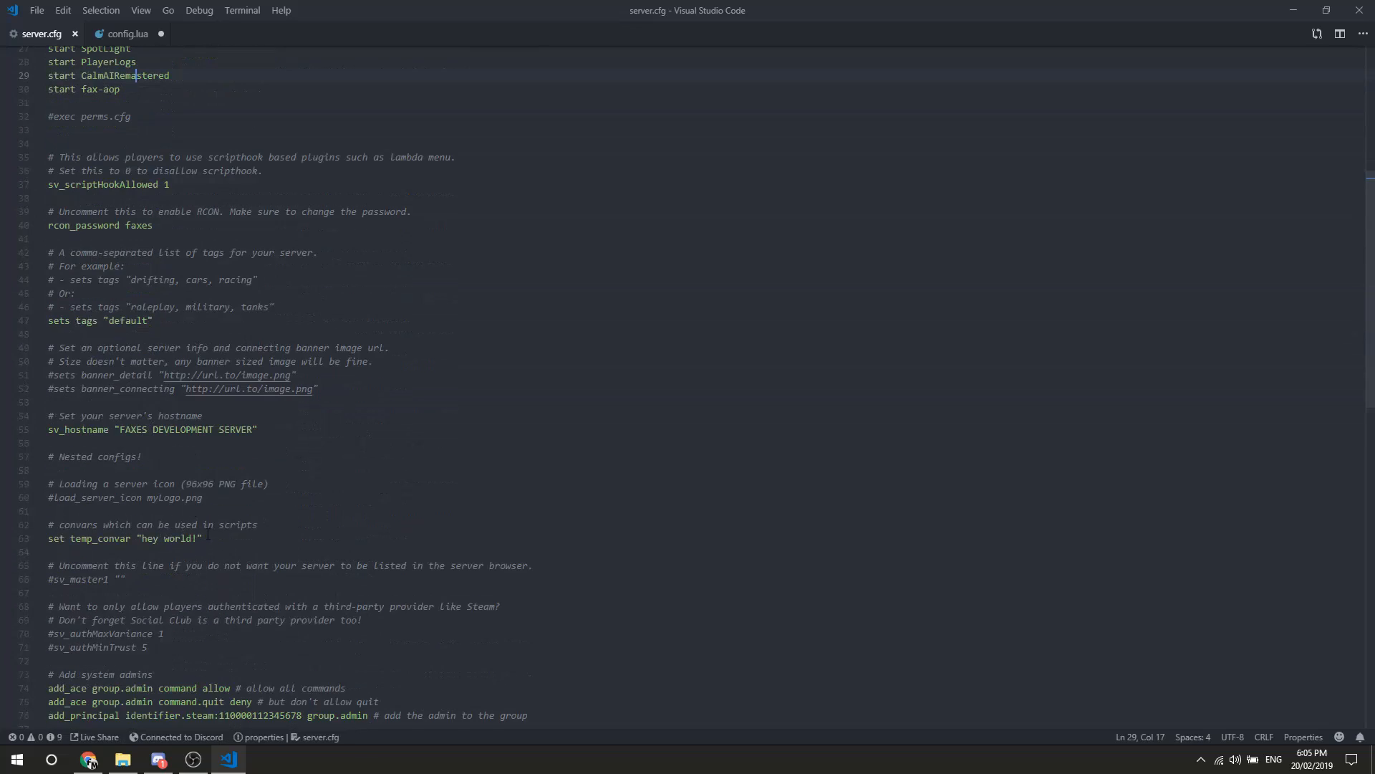
{"action": "scroll", "scroll_direction": "down", "scroll_amount": 3}
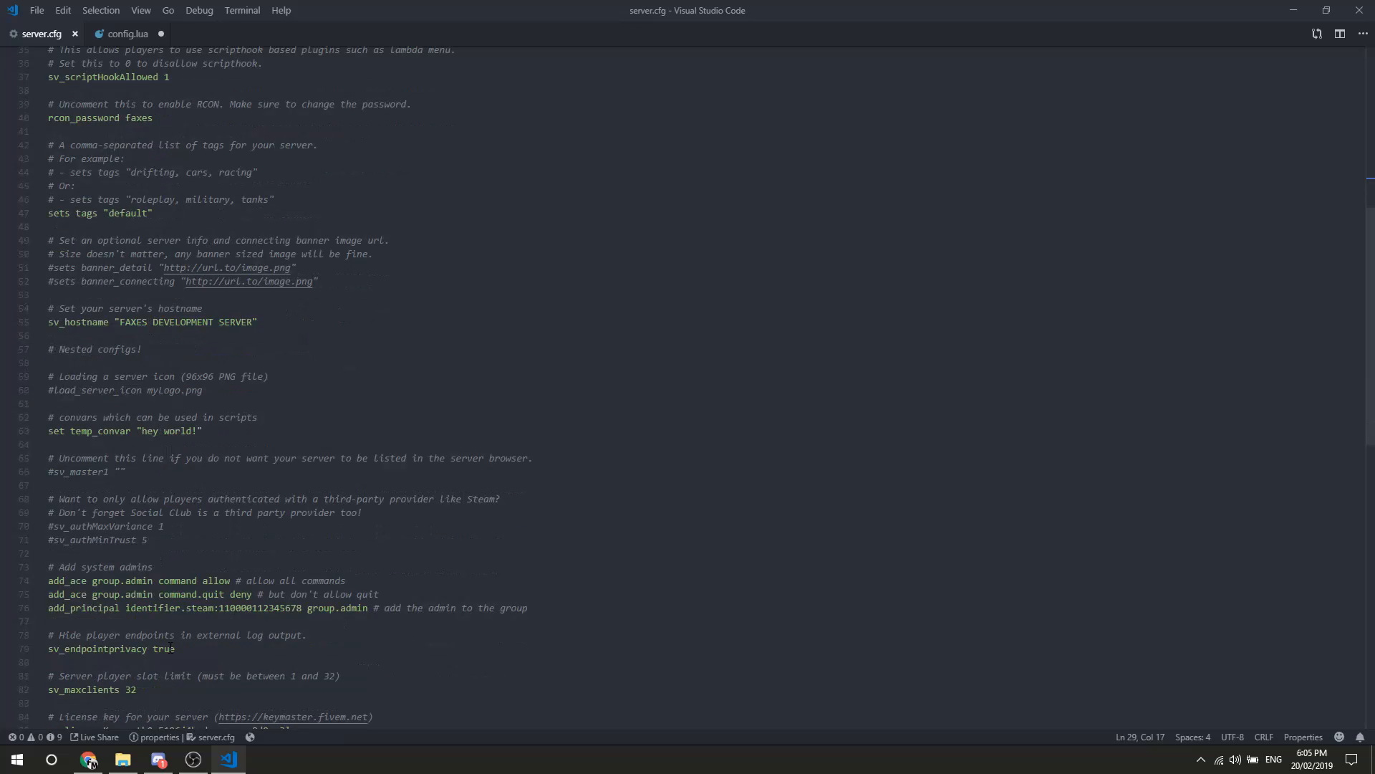
{"action": "double_click", "coordinate": [513, 607]}
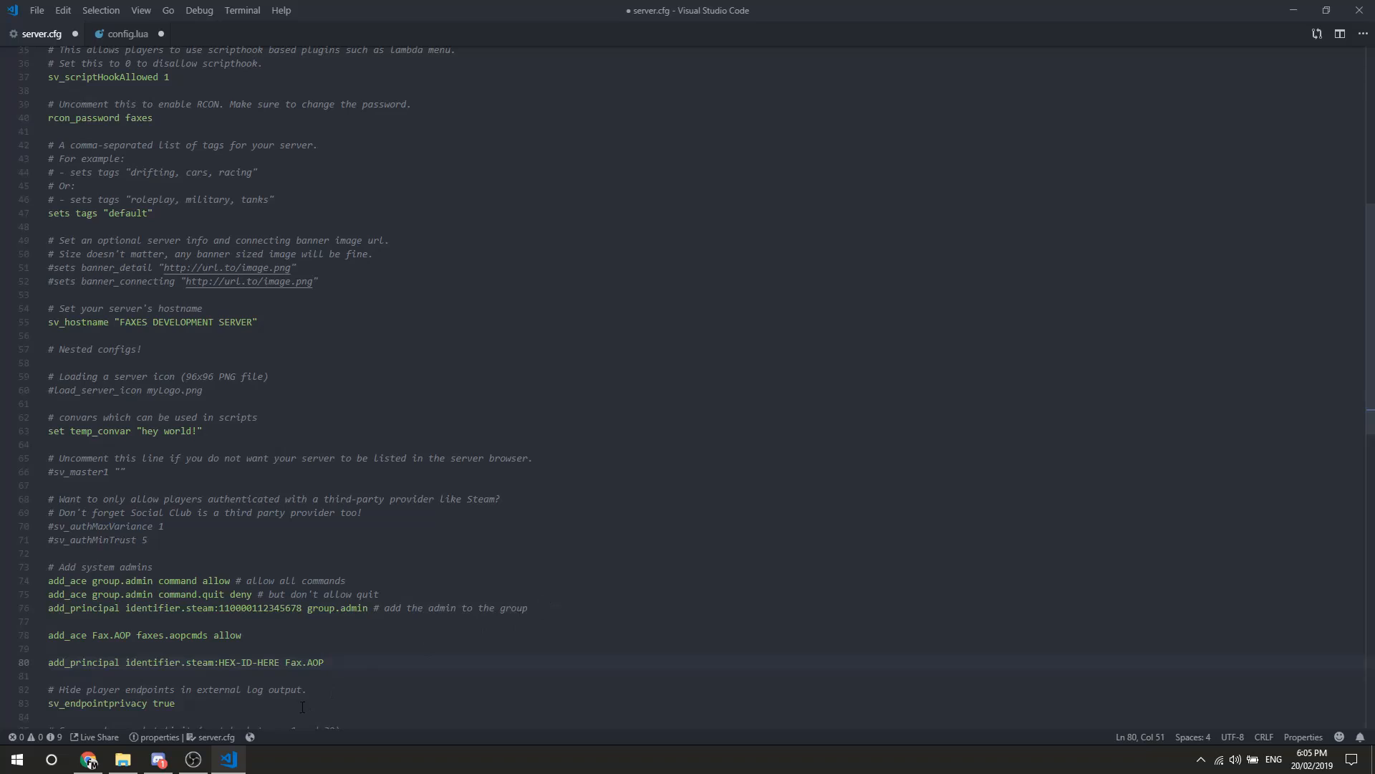
{"action": "mouse_move", "coordinate": [310, 569]}
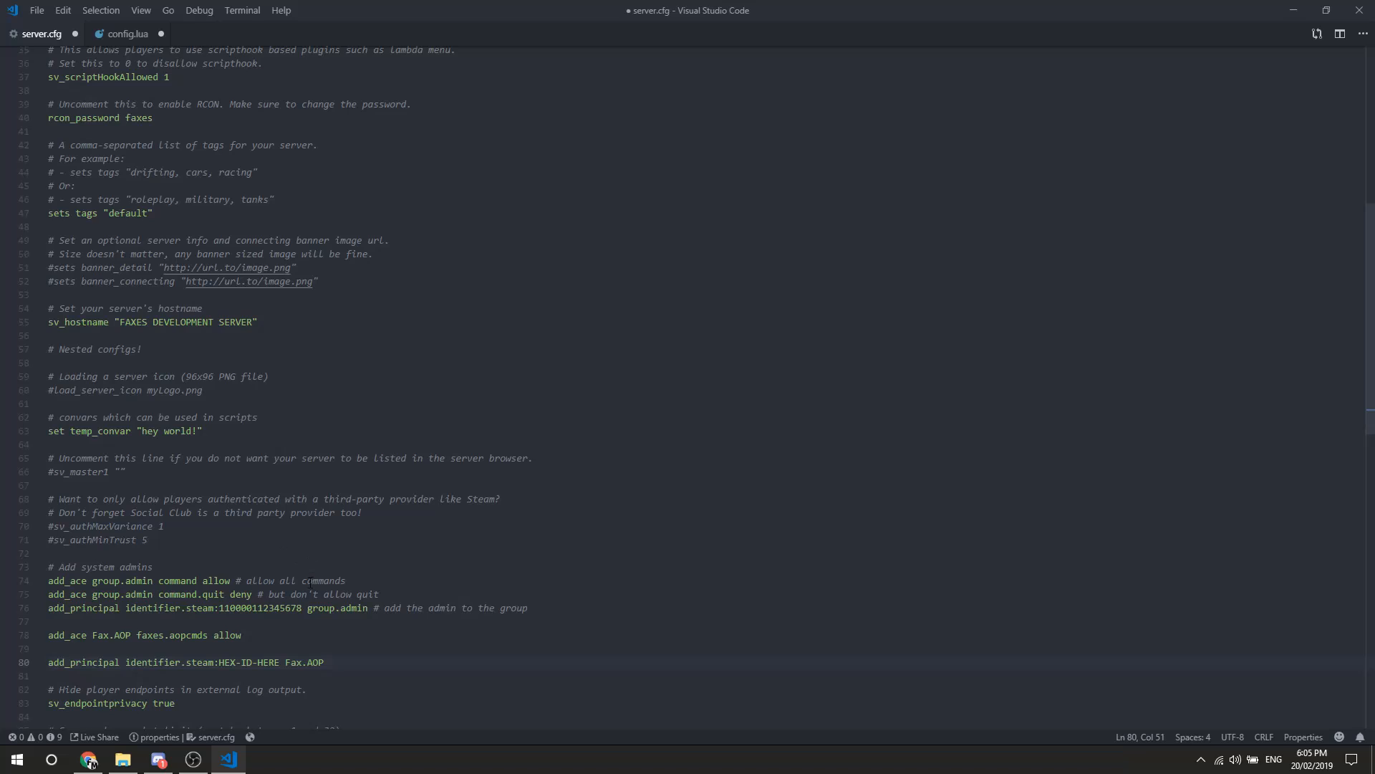
{"action": "left_click", "coordinate": [1292, 10]}
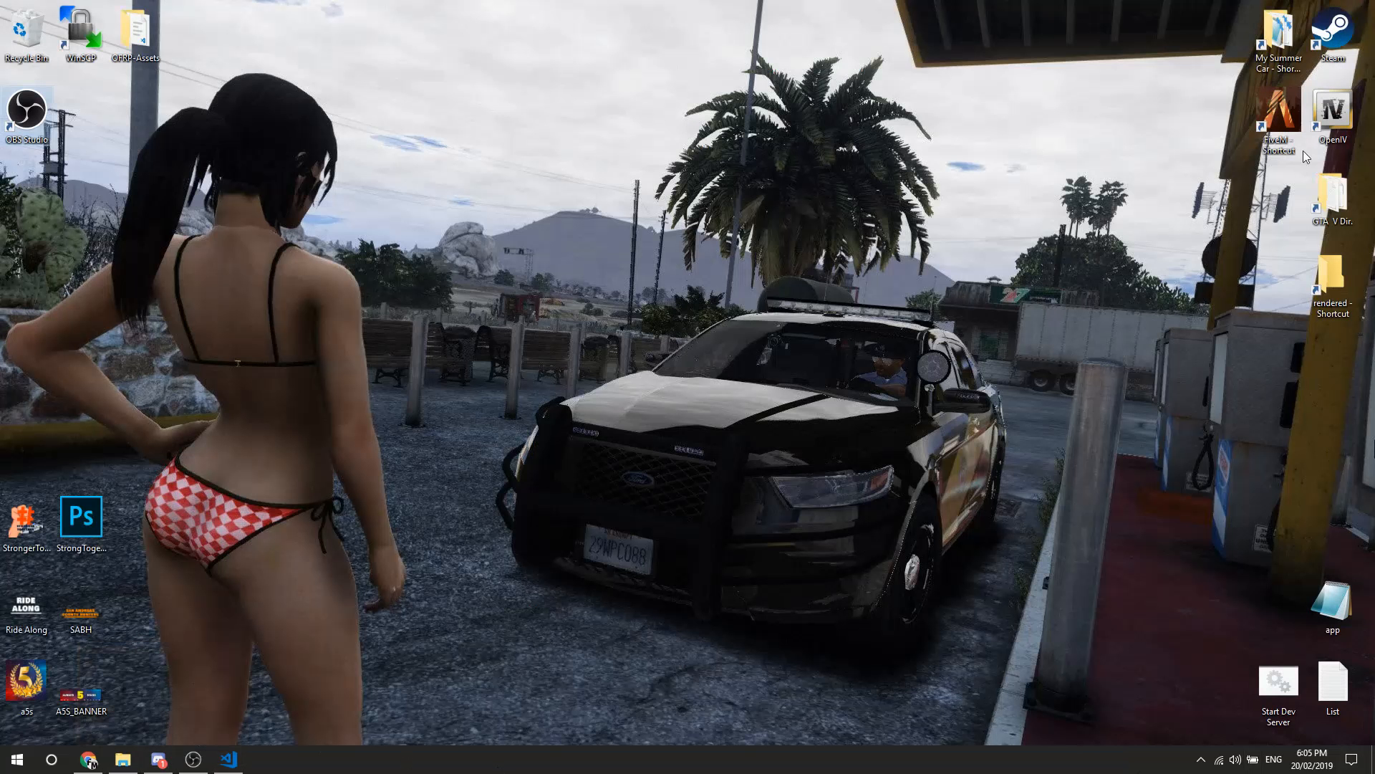
Step: In Steam, go to your own profile and copy its community page URL
{"action": "left_click", "coordinate": [381, 68]}
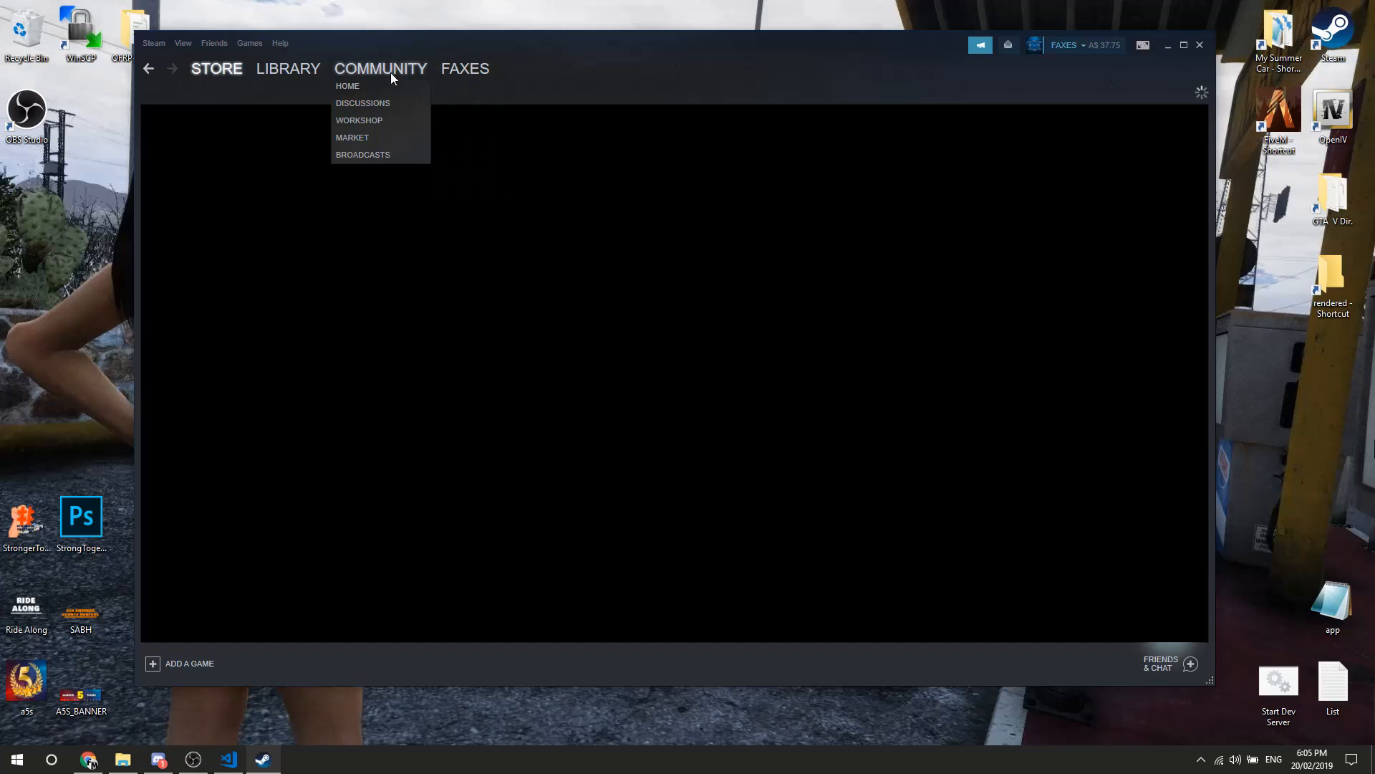
{"action": "left_click", "coordinate": [216, 68]}
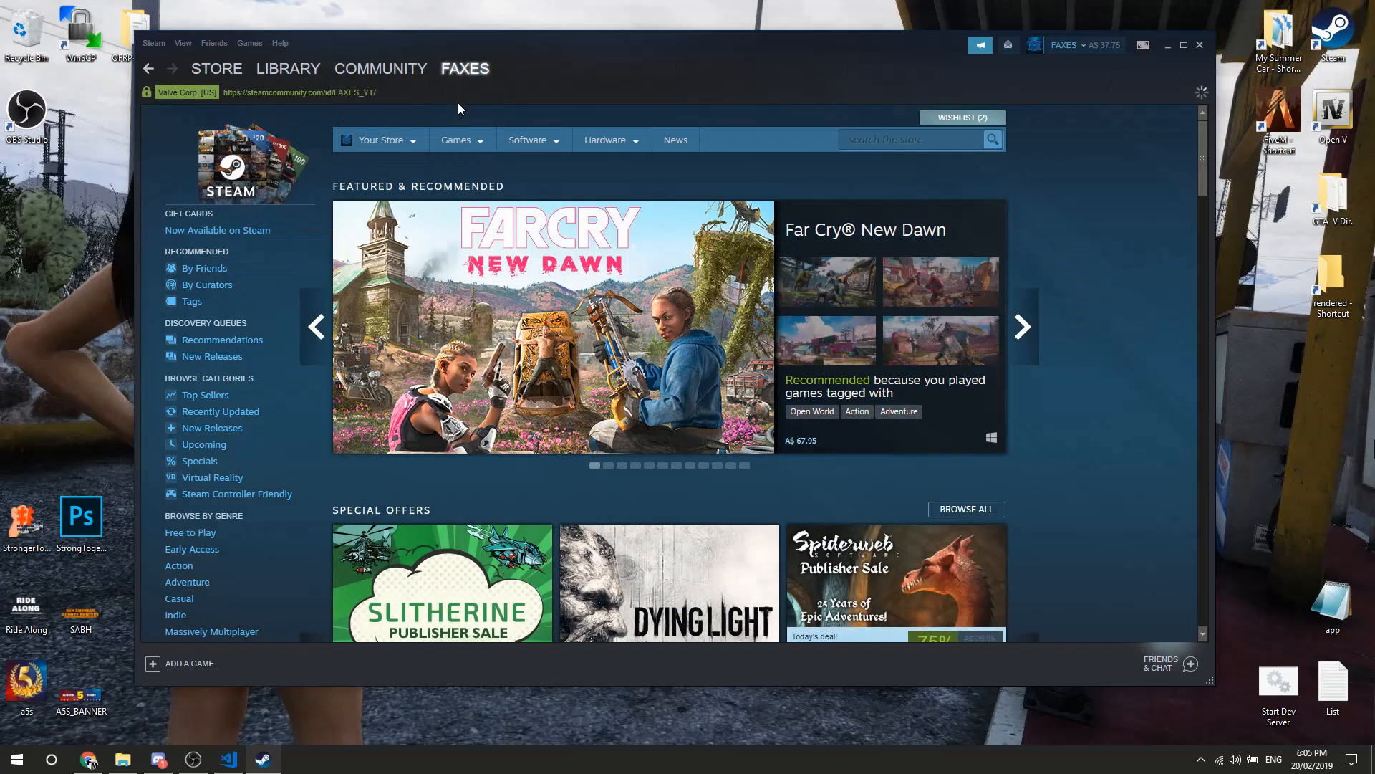
{"action": "right_click", "coordinate": [429, 181]}
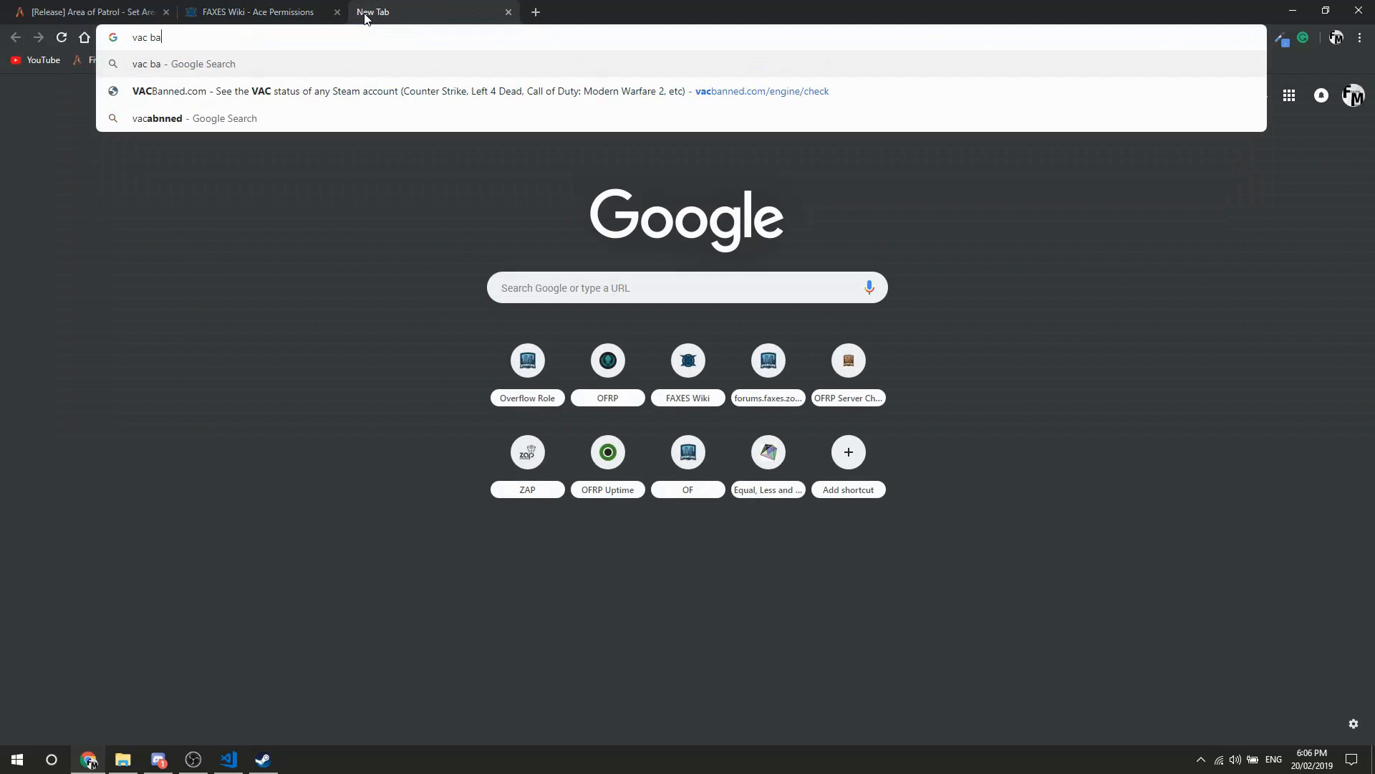
{"action": "key", "text": "Return"}
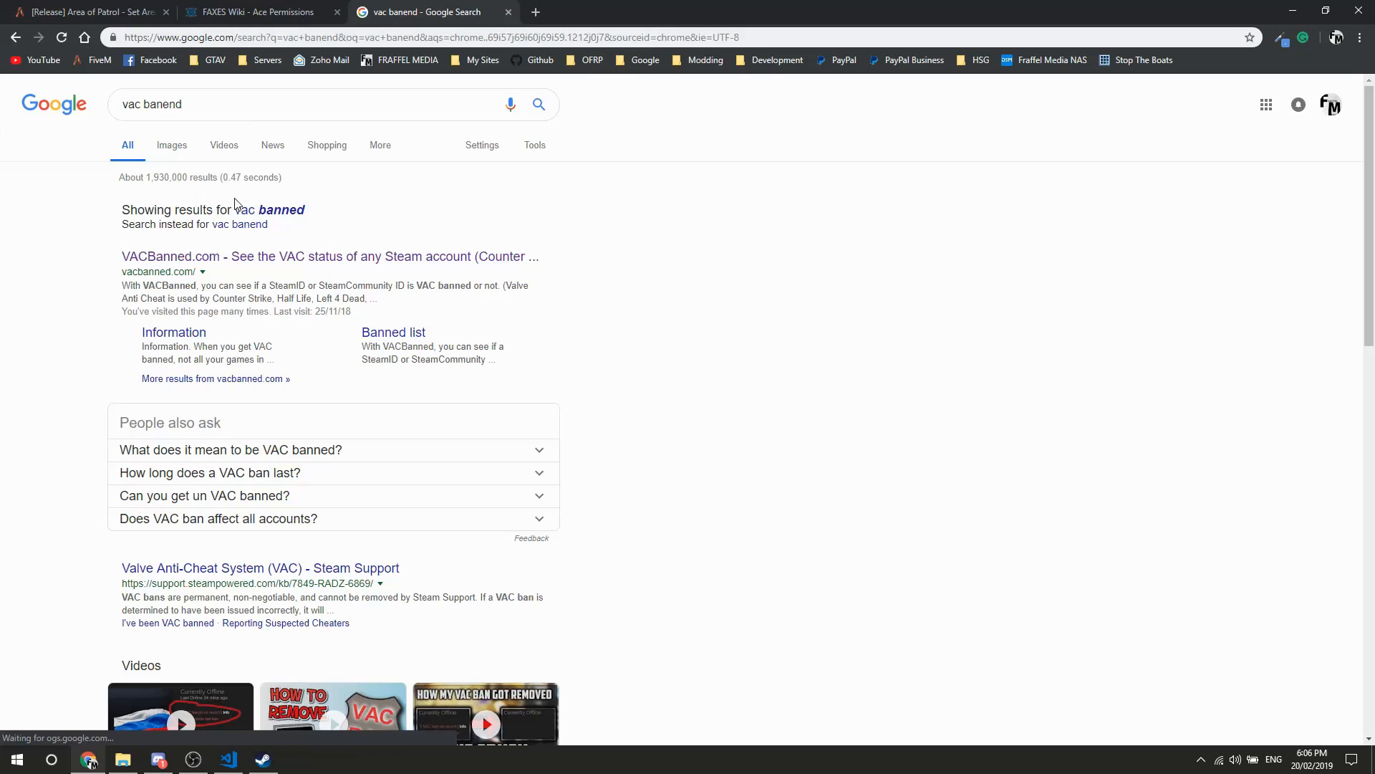
{"action": "left_click", "coordinate": [331, 256]}
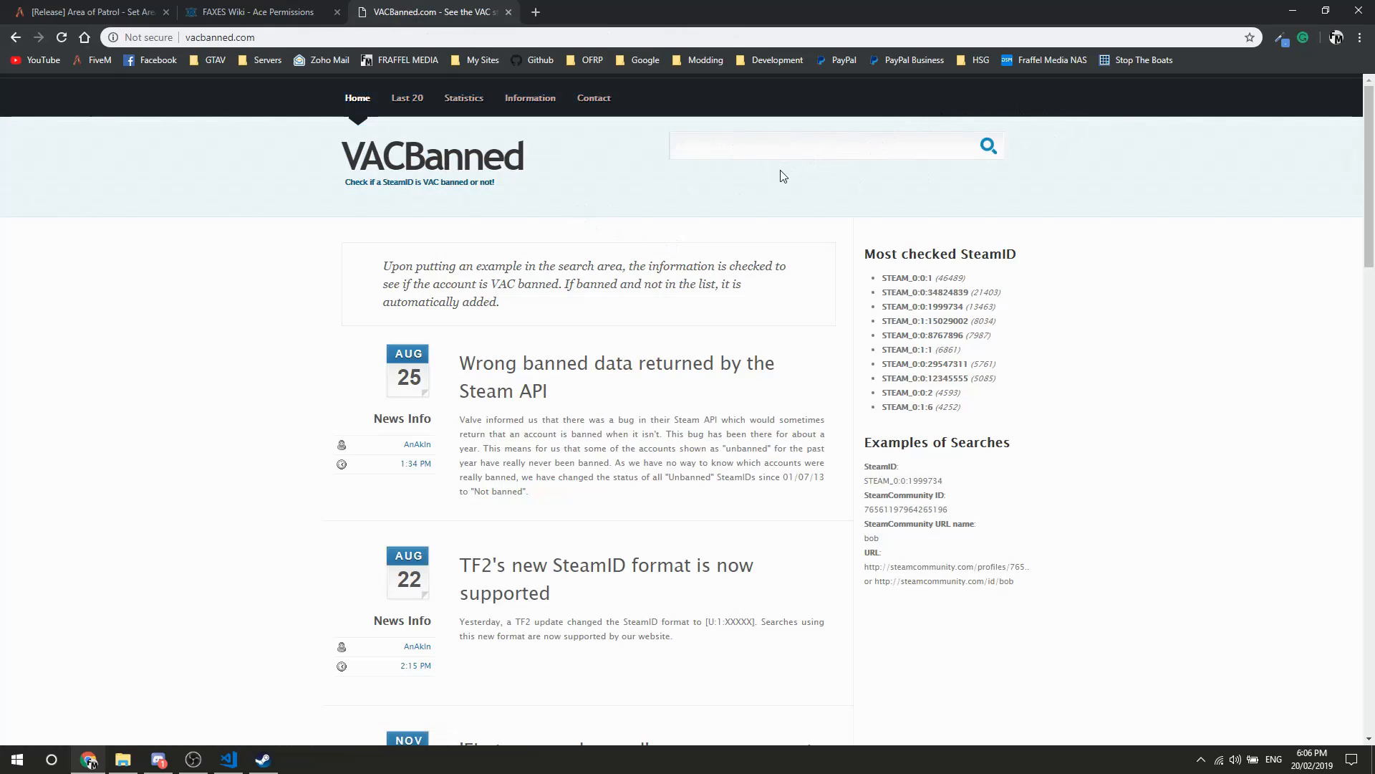
{"action": "type", "text": "https://steamcommunity.com/id/FAXES_YT/"}
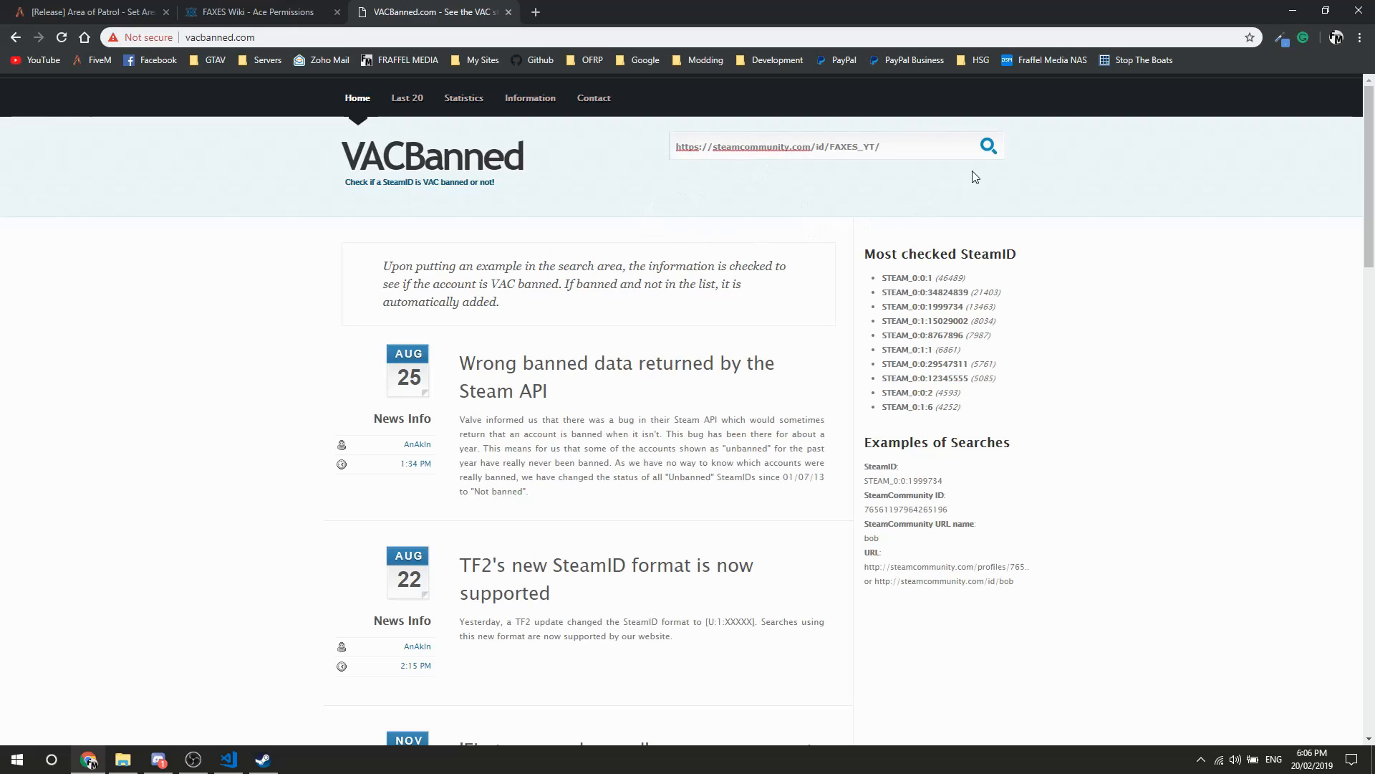
{"action": "left_click", "coordinate": [987, 146]}
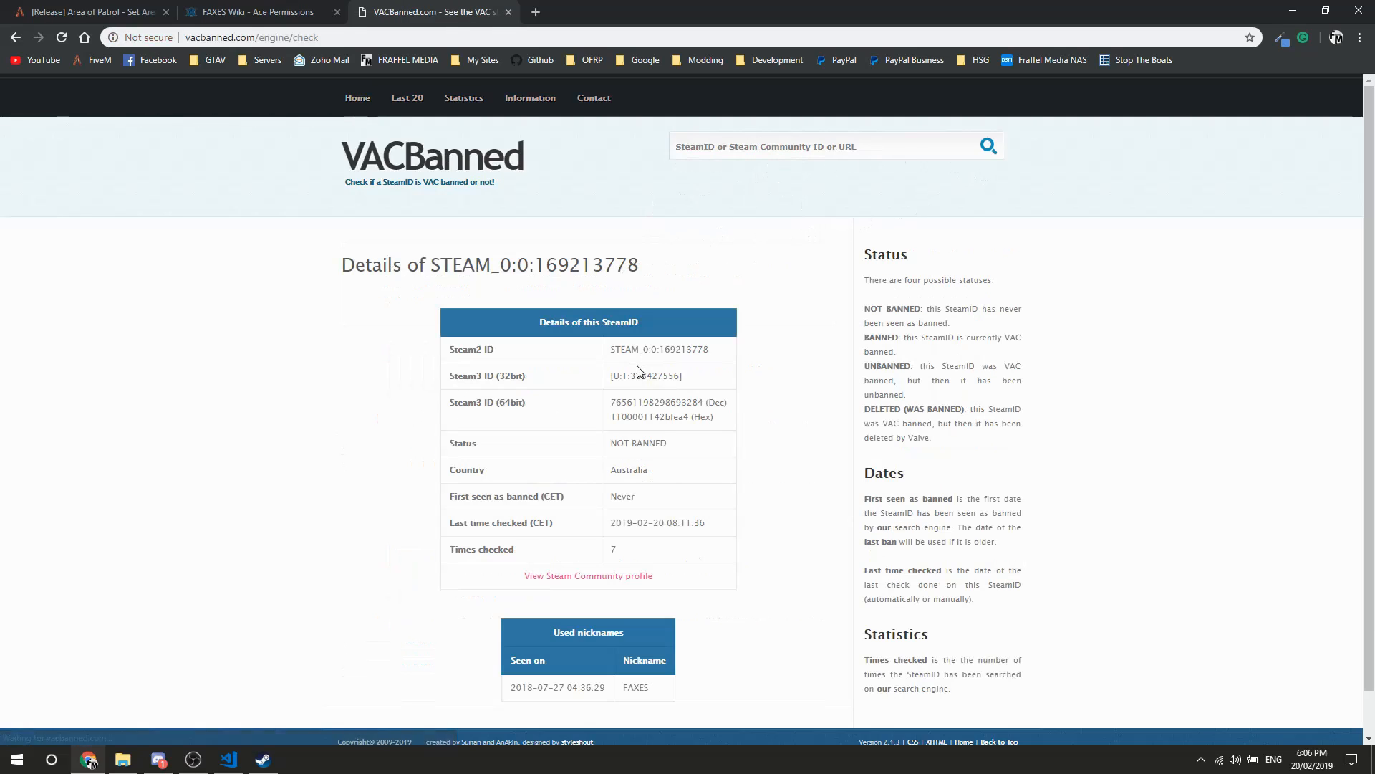
{"action": "double_click", "coordinate": [649, 416]}
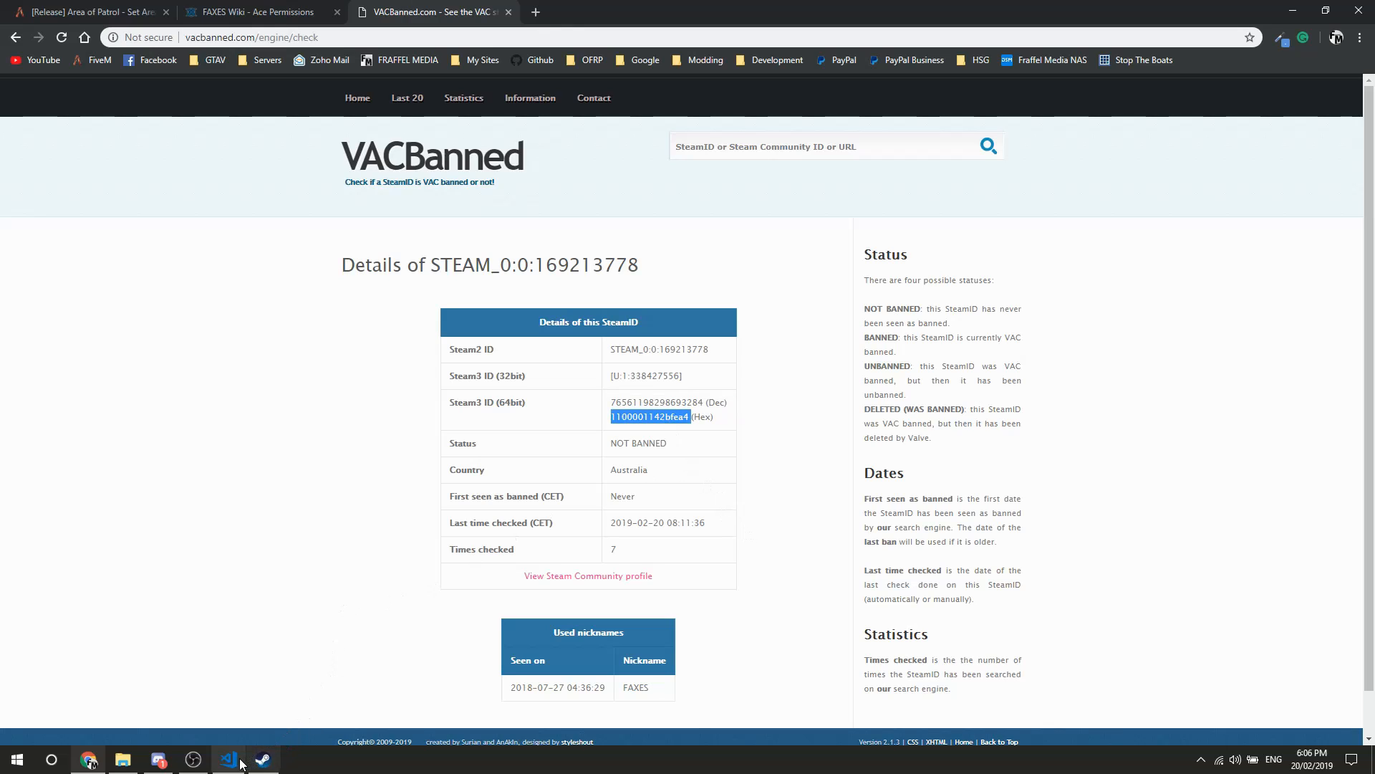
{"action": "left_click", "coordinate": [227, 759]}
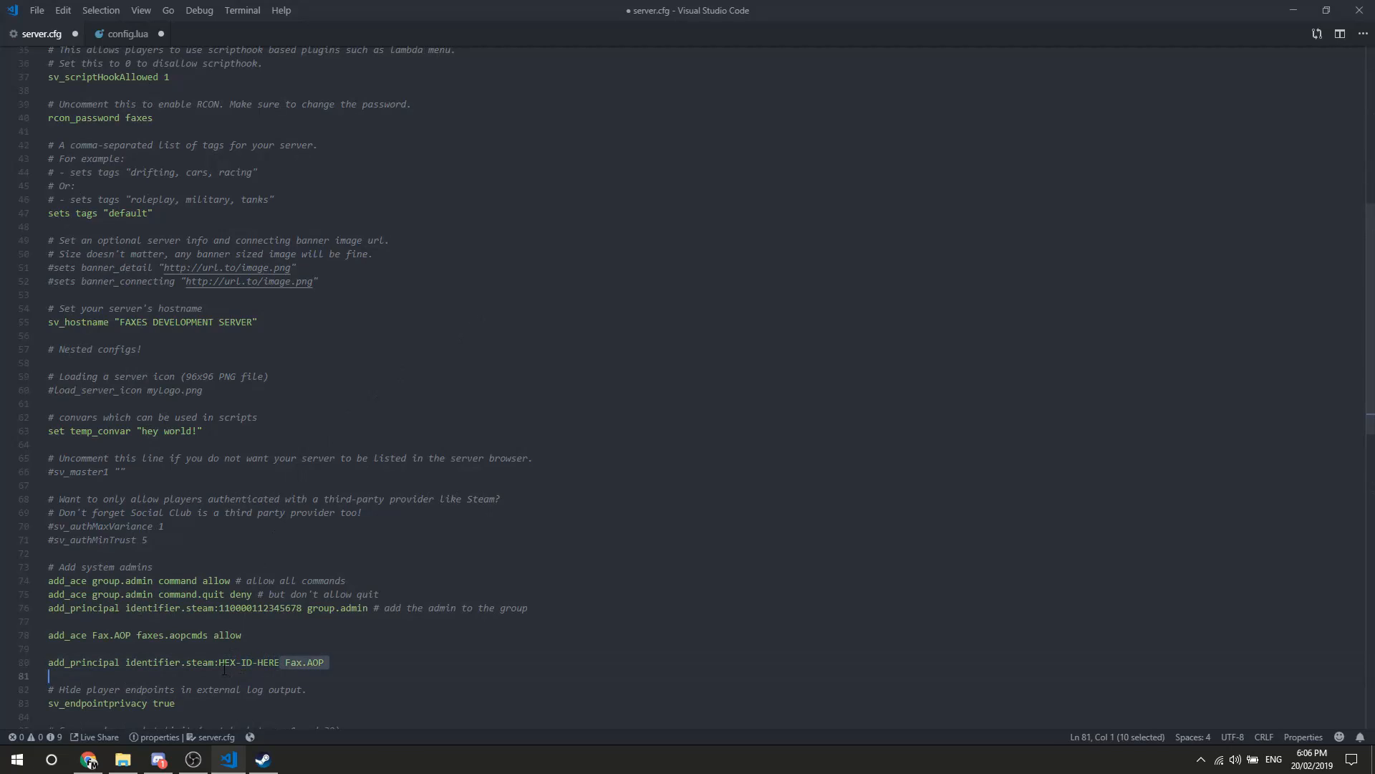
{"action": "type", "text": "1100001142bfea4"}
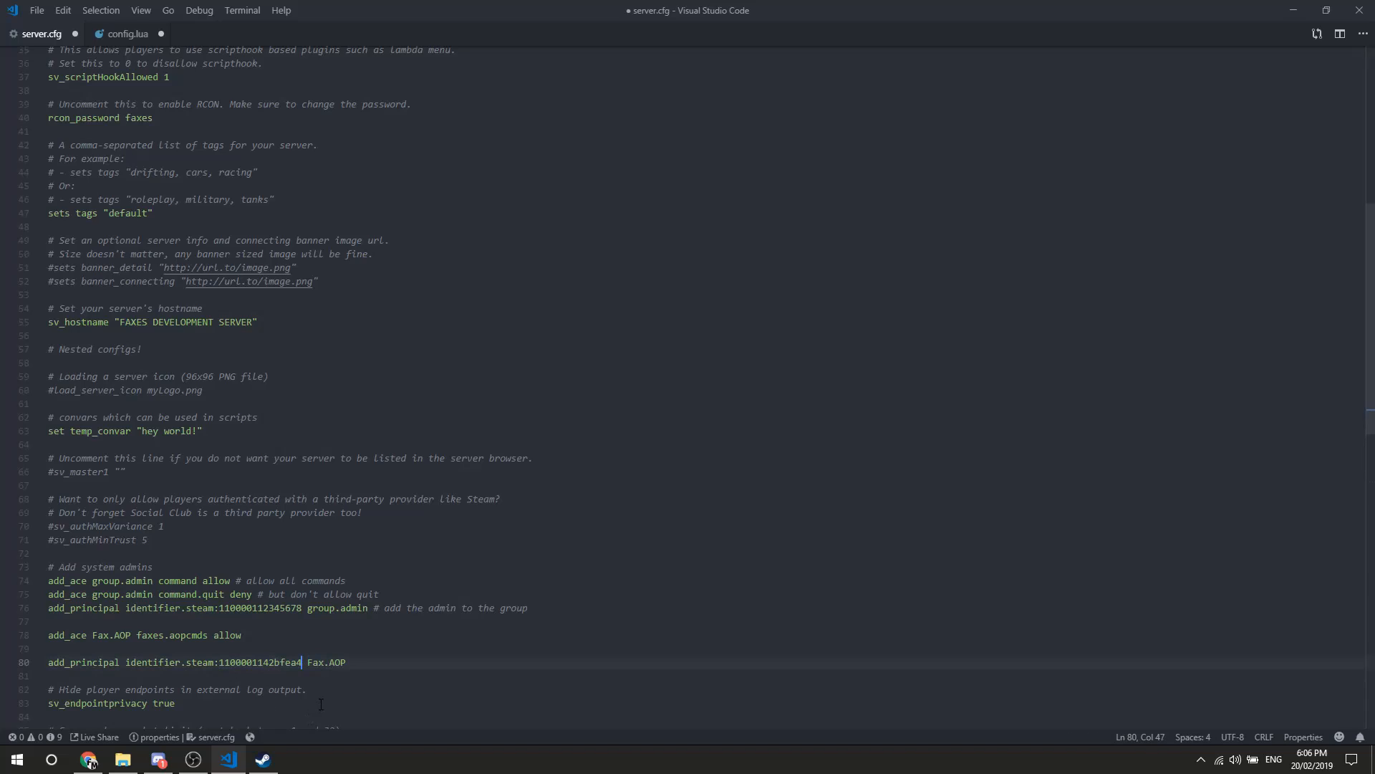
{"action": "key", "text": "ctrl+s"}
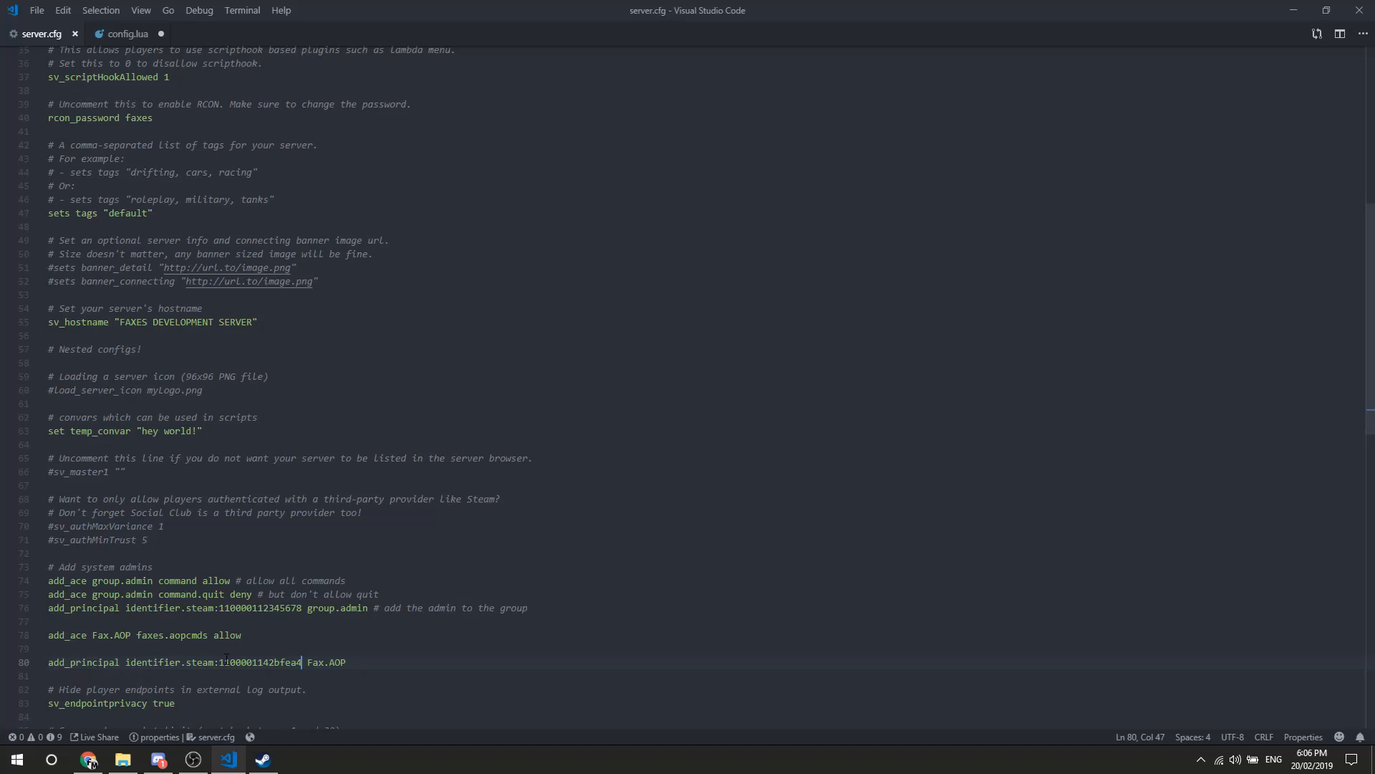